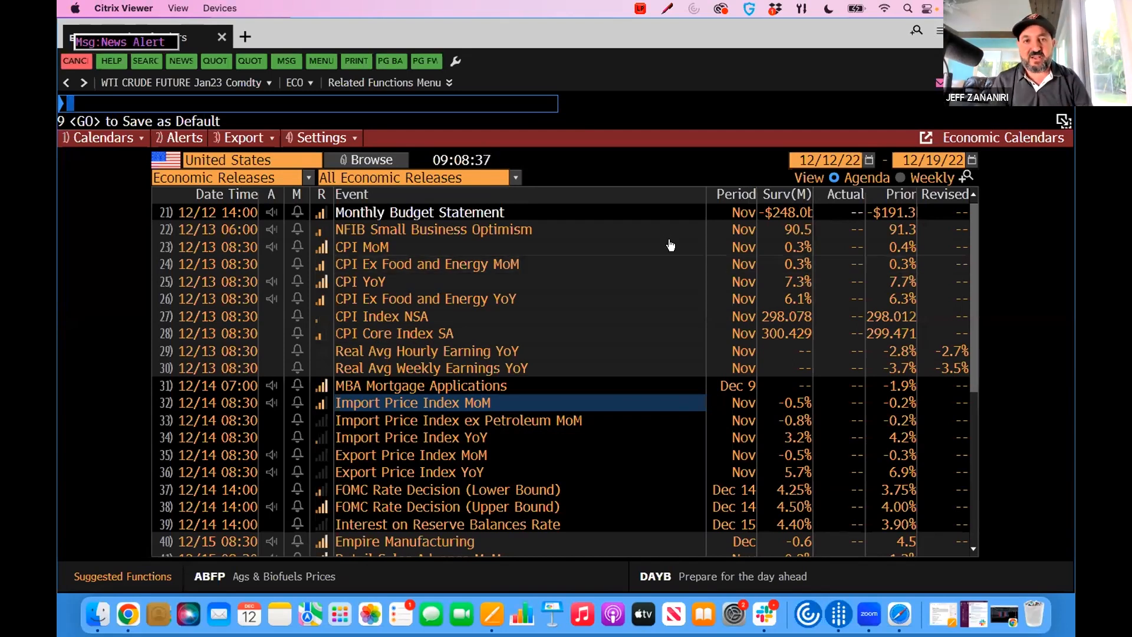
{"action": "mouse_move", "coordinate": [665, 215]}
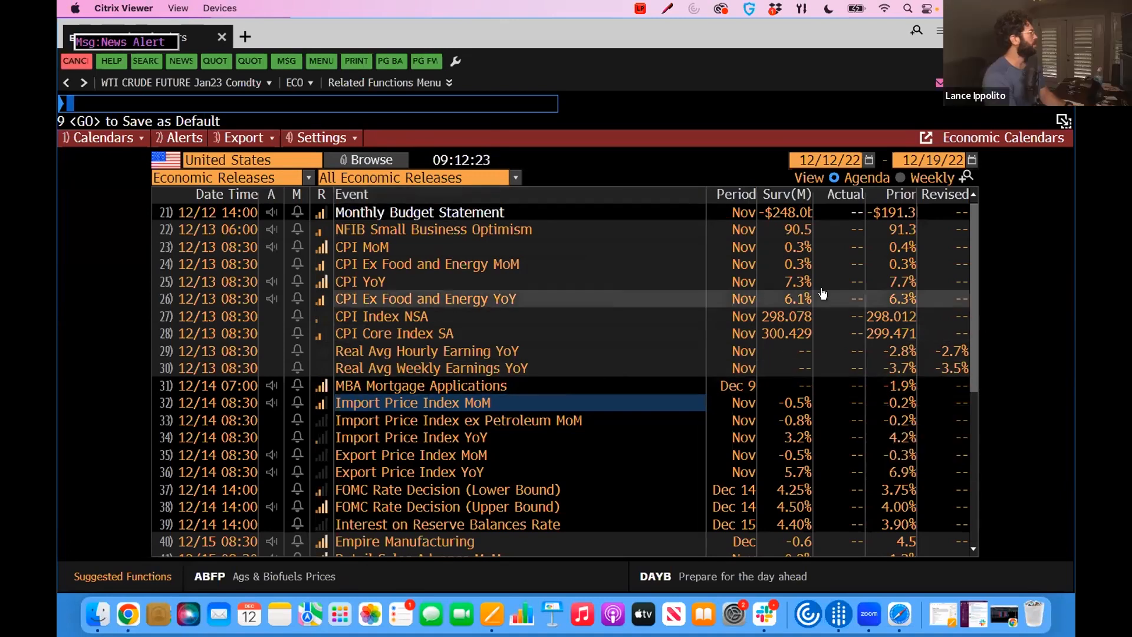
{"action": "mouse_move", "coordinate": [821, 293]}
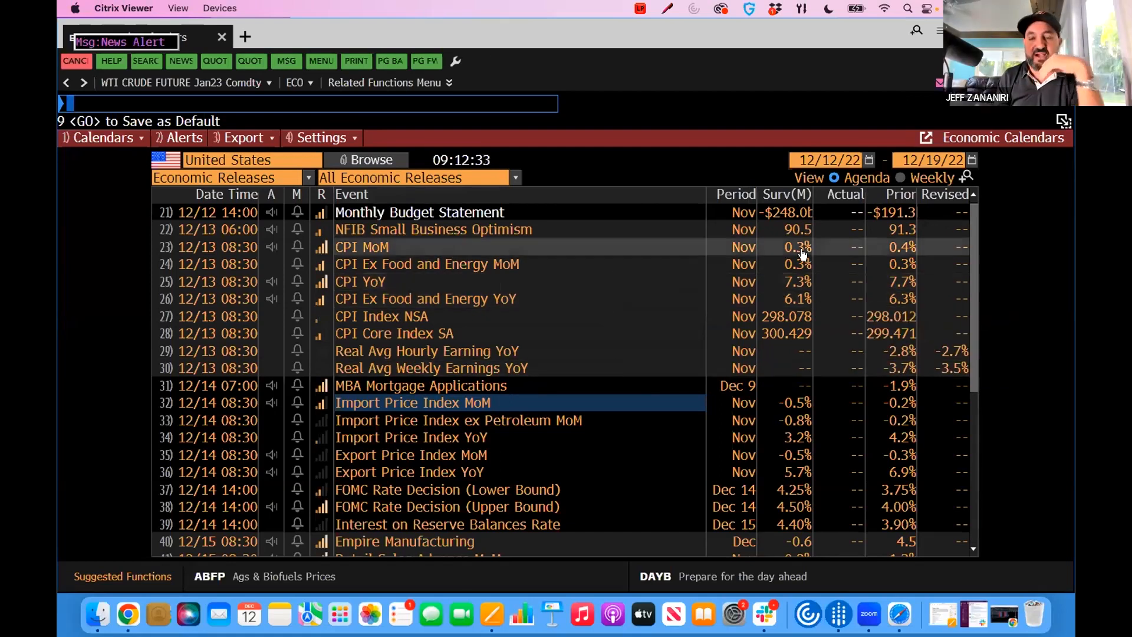
{"action": "mouse_move", "coordinate": [800, 247]}
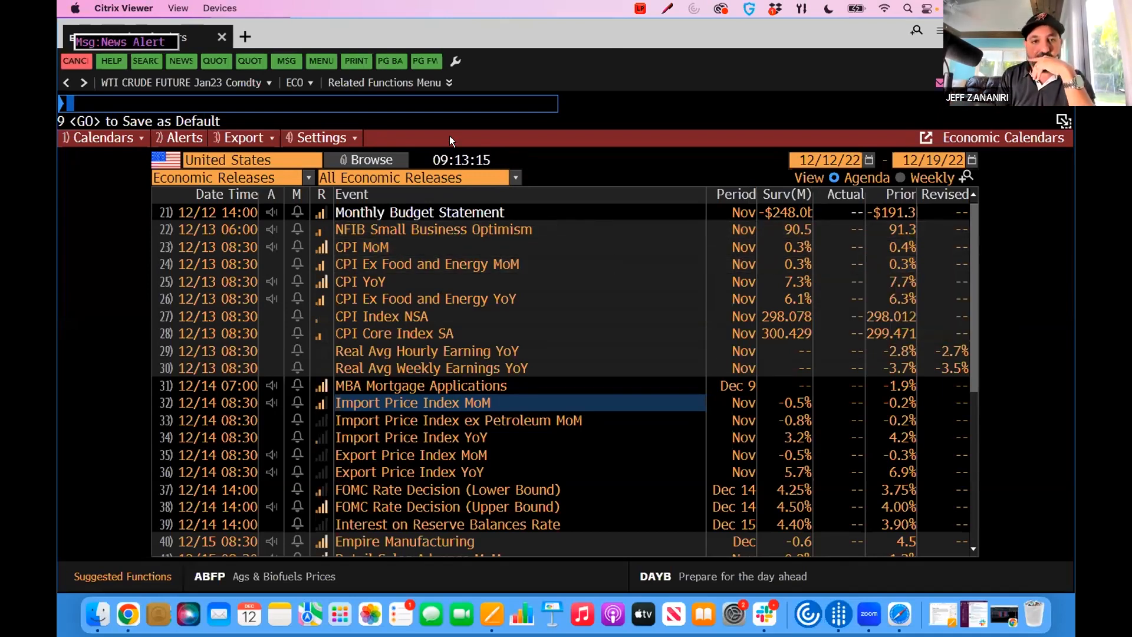
- Load NDX Index (NASDAQ 100 Stock Index) and show its Analyze NASDAQ 100 functions menu
{"action": "left_click", "coordinate": [388, 82]}
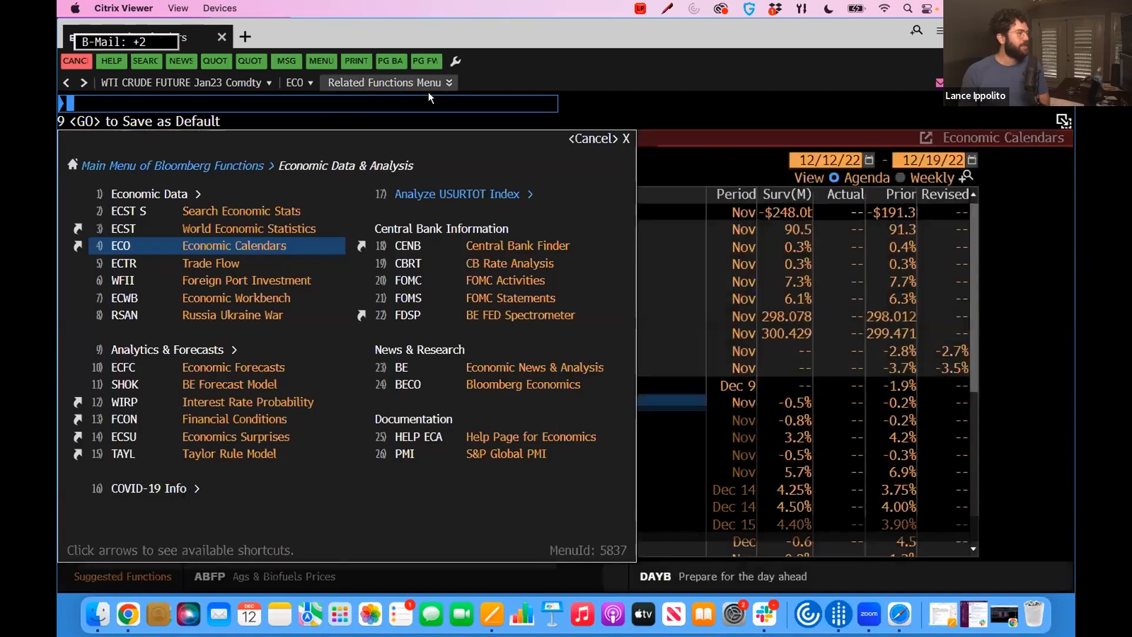
{"action": "type", "text": "NDX"}
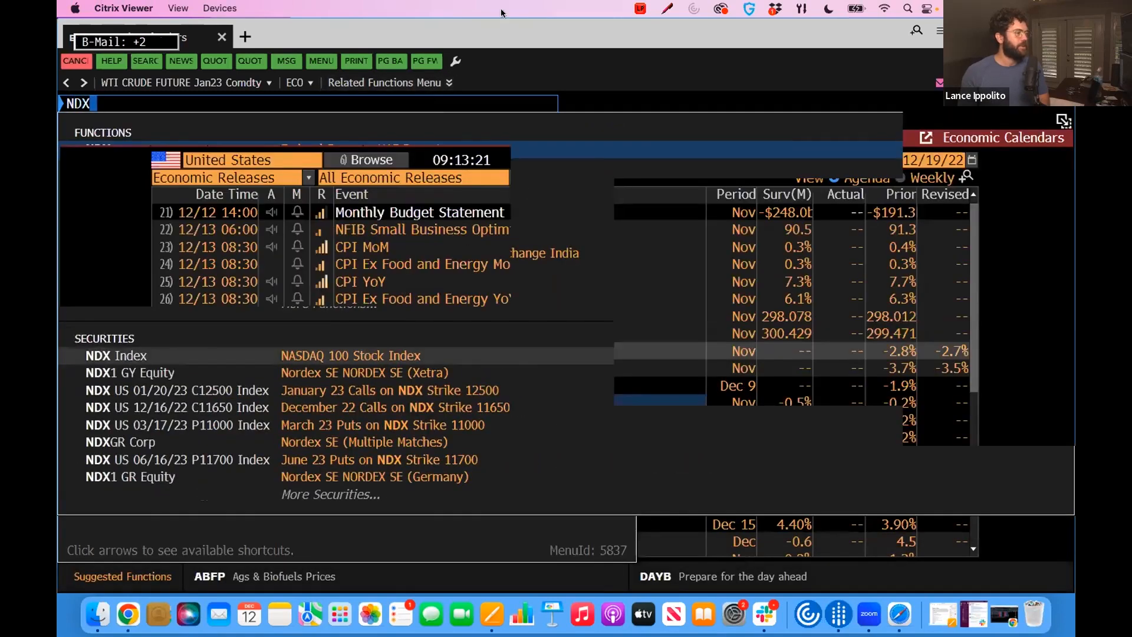
{"action": "left_click", "coordinate": [115, 355]}
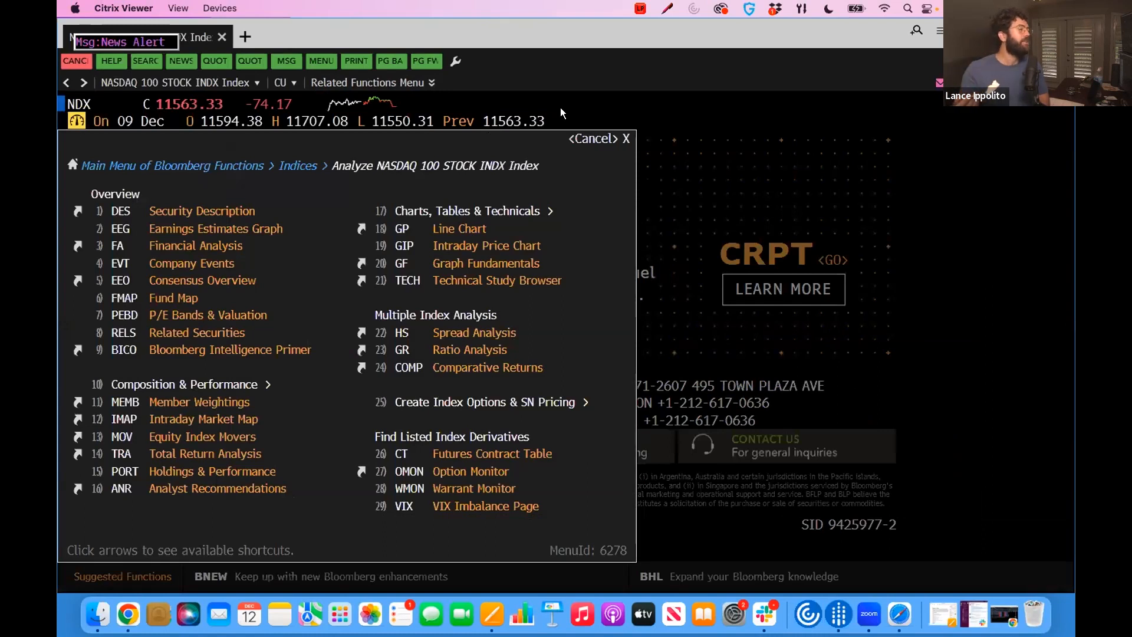
{"action": "type", "text": "GPC"}
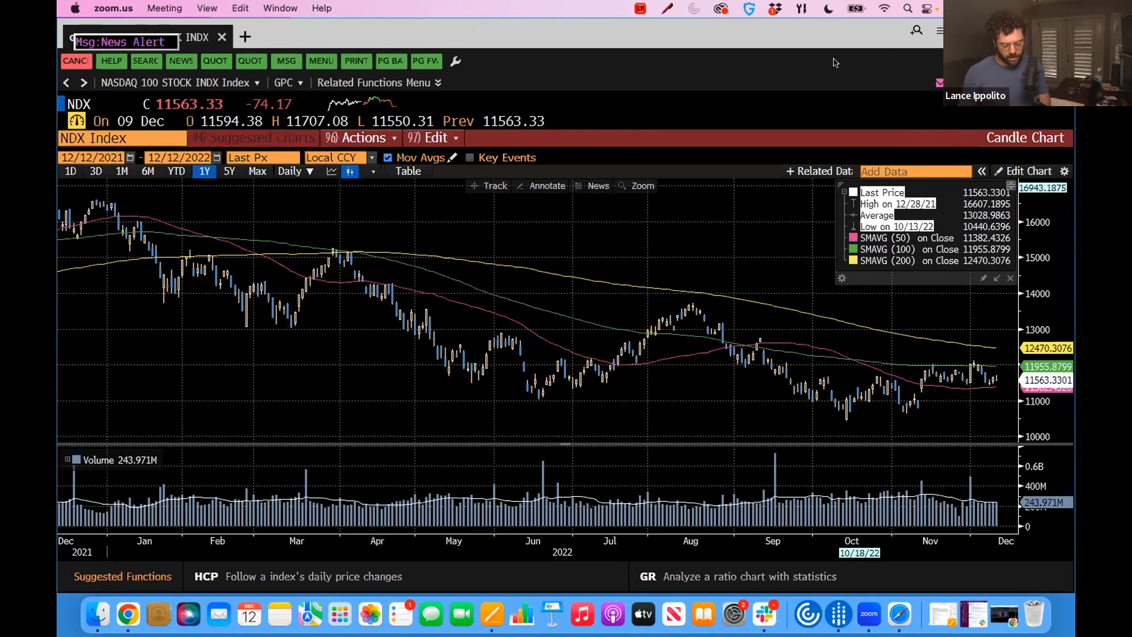
{"action": "mouse_move", "coordinate": [841, 129]}
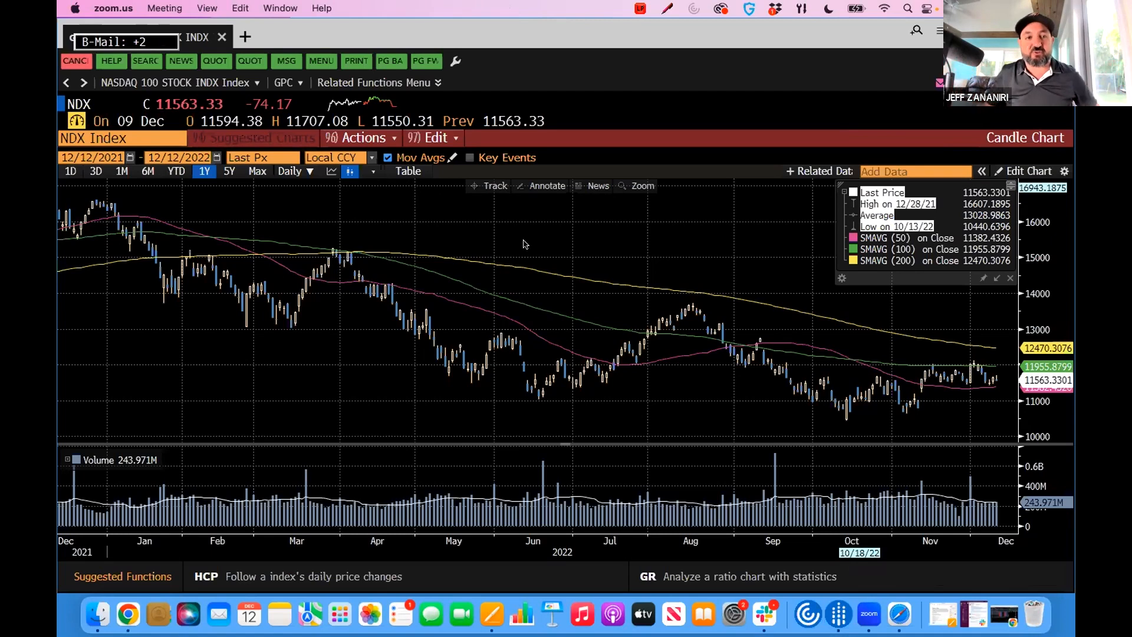
{"action": "type", "text": "Msg:News Alert"}
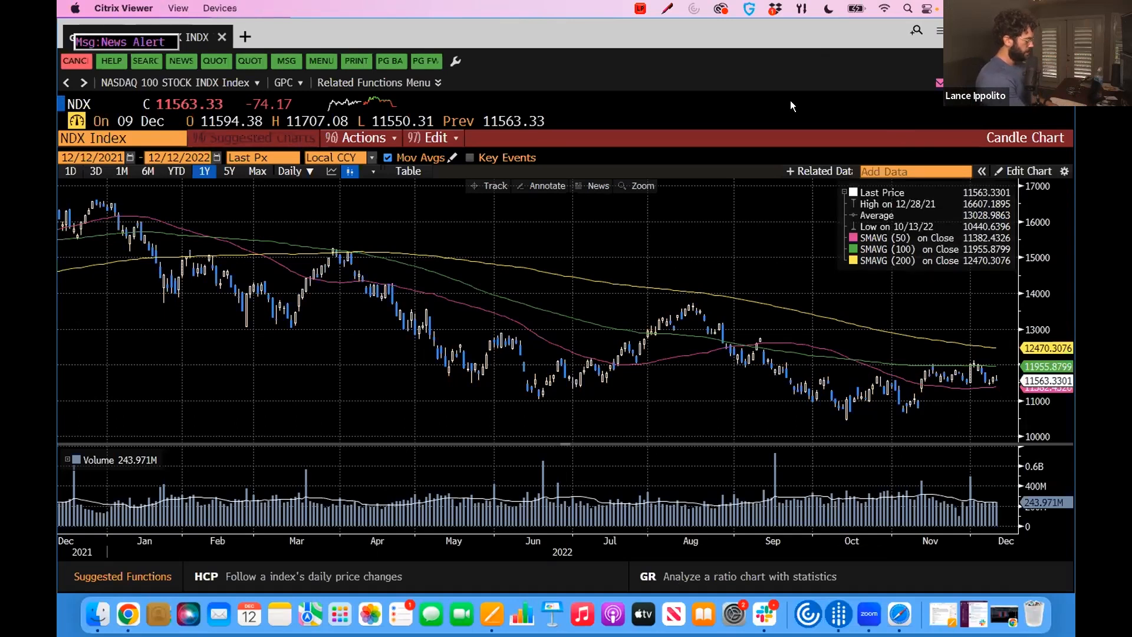
- Load NVDA US Equity and chart it with GPC as a one-year candle chart
{"action": "type", "text": "NVDA"}
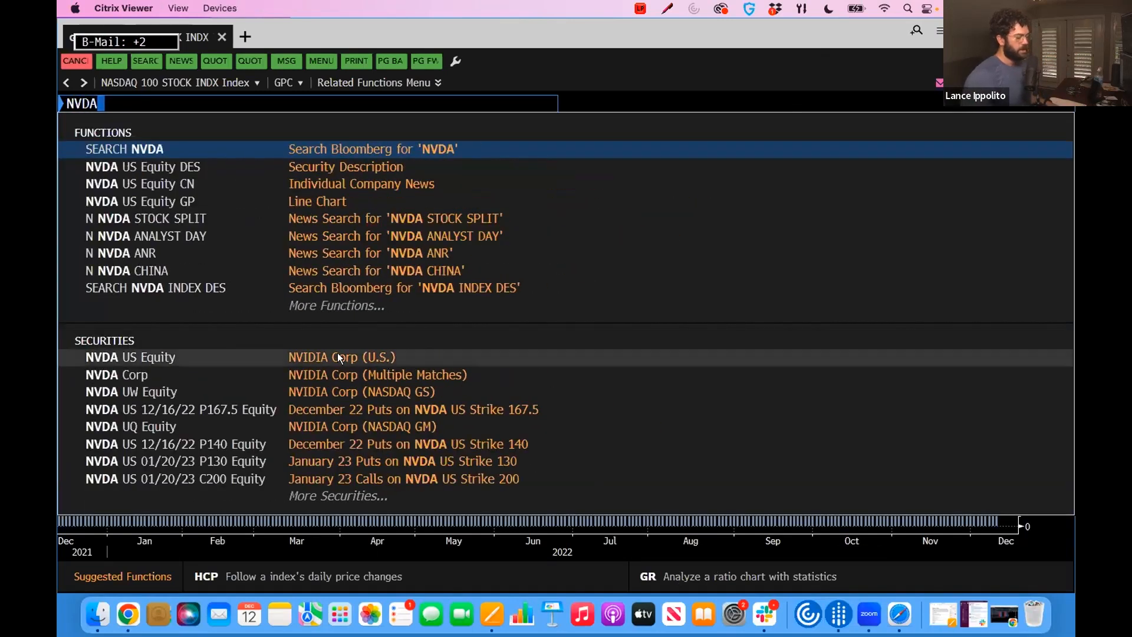
{"action": "left_click", "coordinate": [130, 356]}
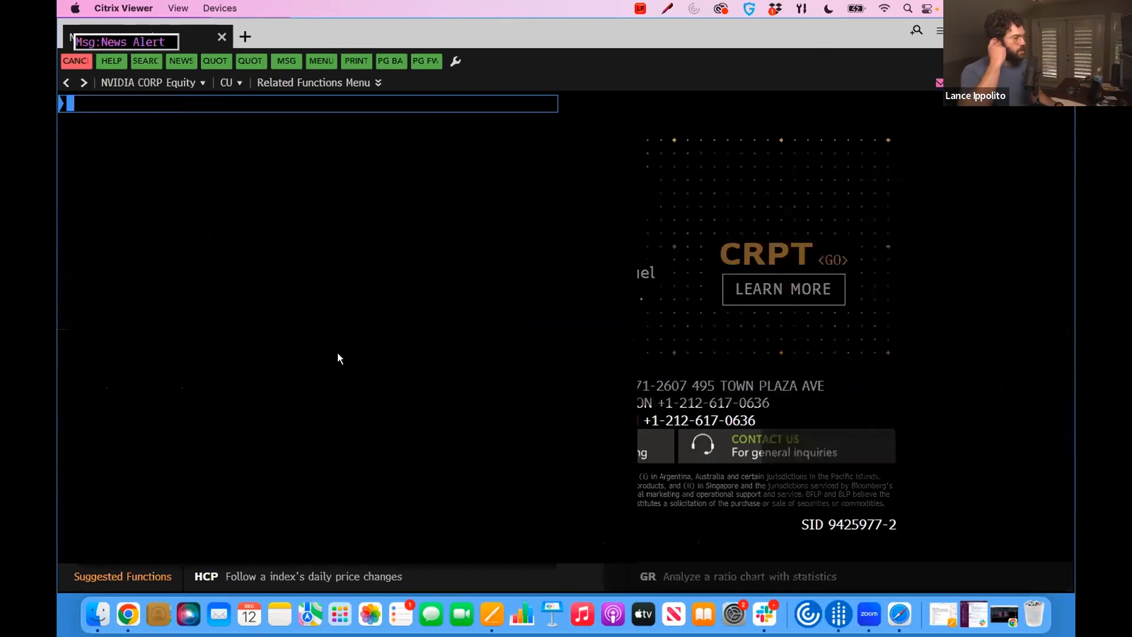
{"action": "type", "text": "GPC"}
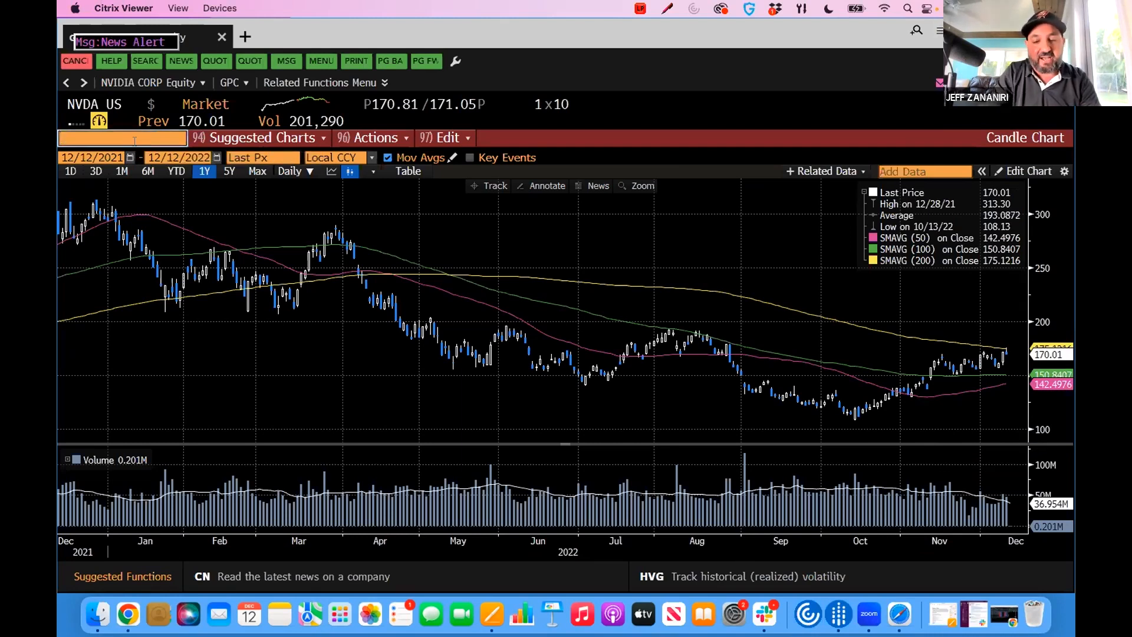
- Replace NVIDIA with INTC US Equity on the one-year candle chart
{"action": "type", "text": "INTC"}
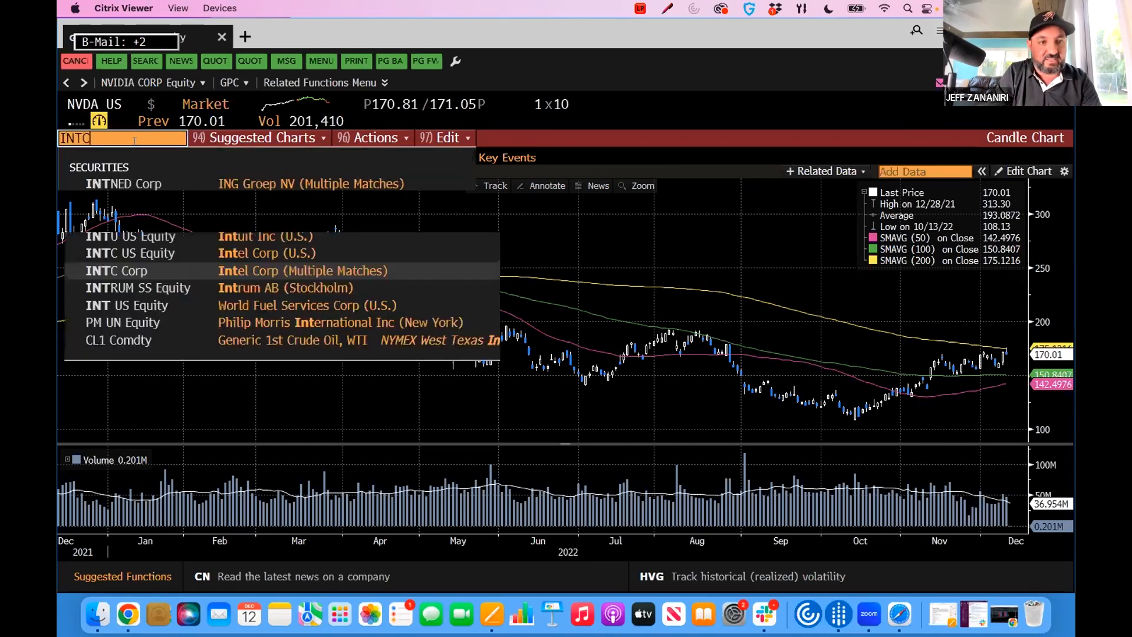
{"action": "left_click", "coordinate": [130, 253]}
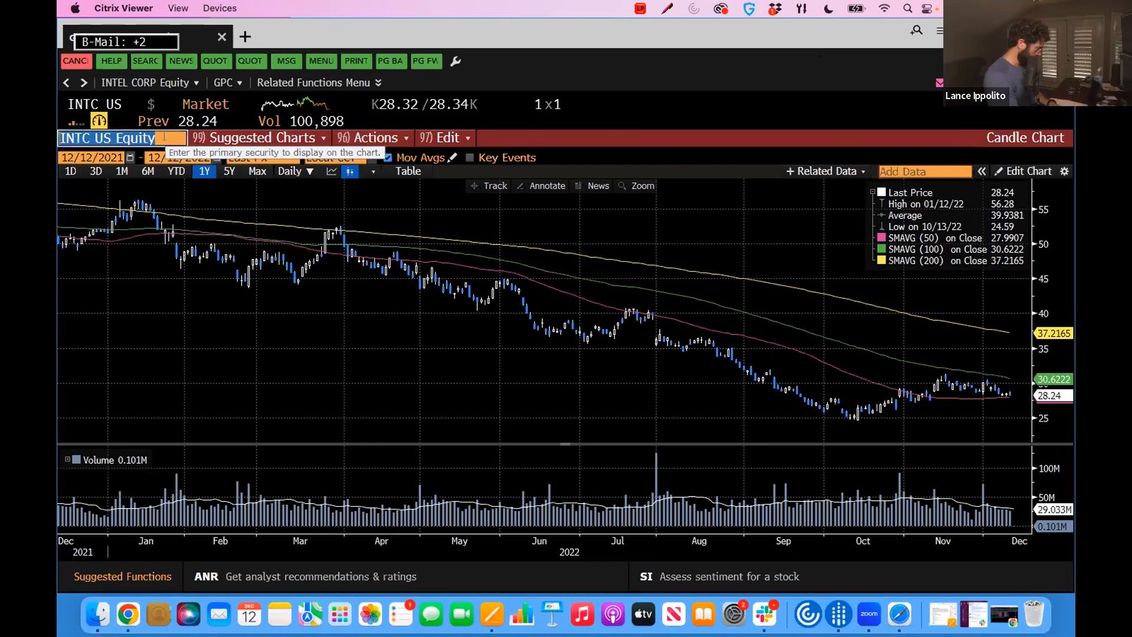
{"action": "left_click", "coordinate": [112, 138]}
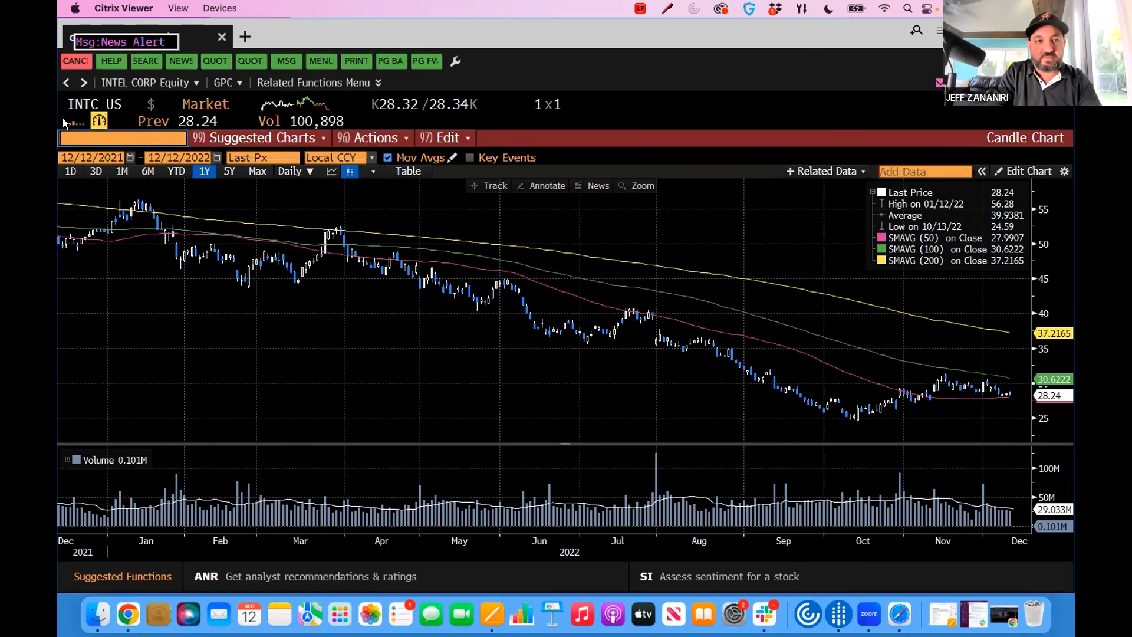
- Chart TSLA US Equity, then open Tesla's DES security description
{"action": "type", "text": "TSLA"}
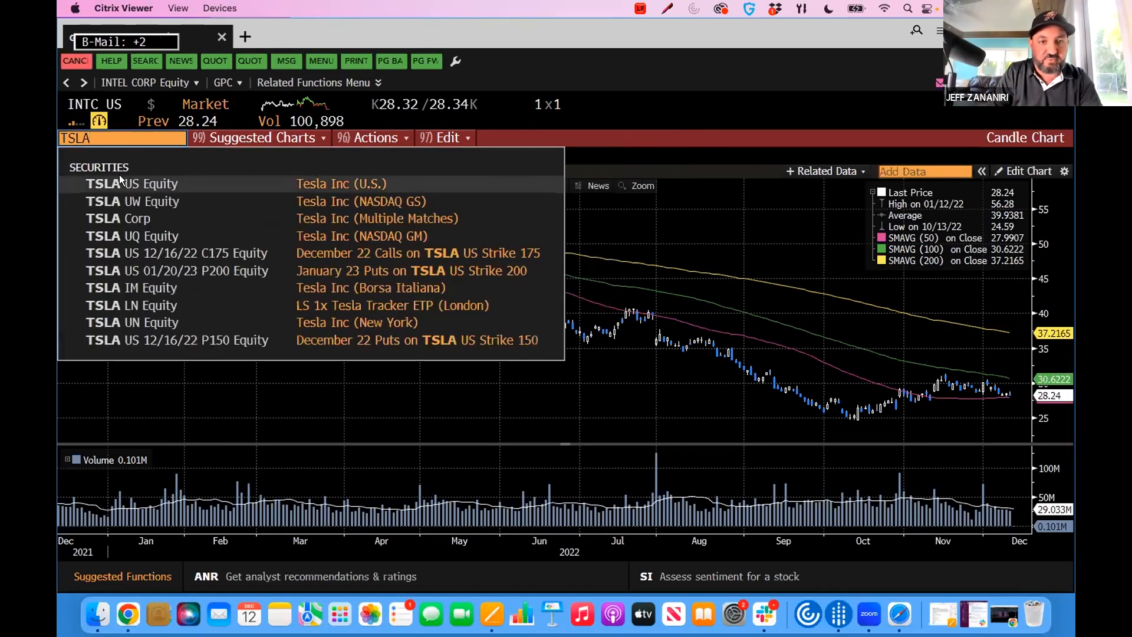
{"action": "left_click", "coordinate": [132, 183]}
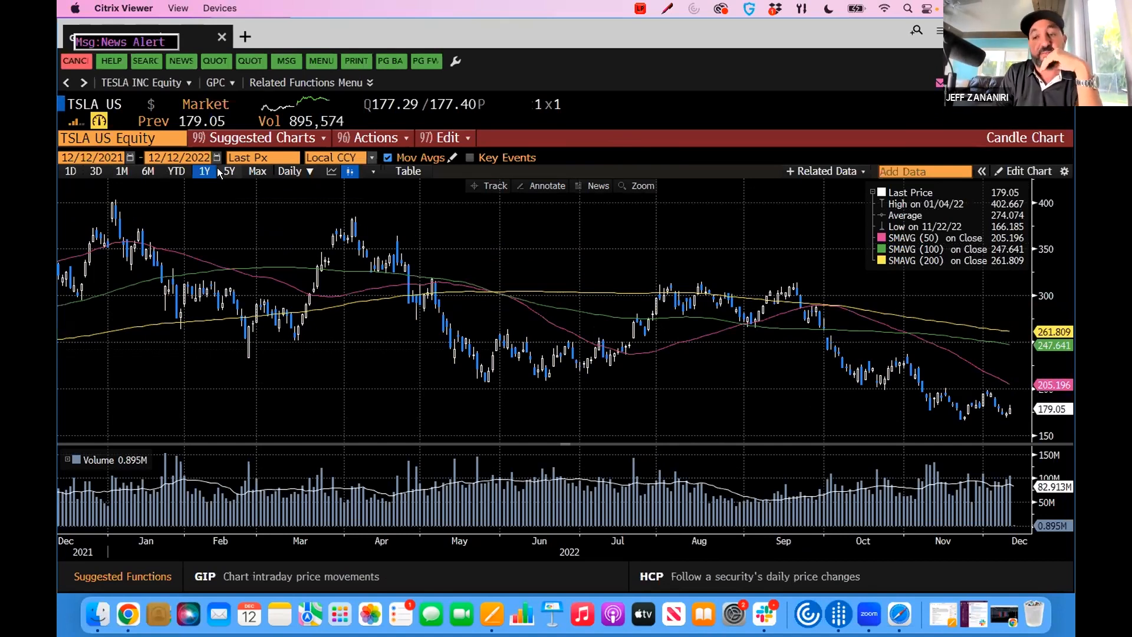
{"action": "left_click", "coordinate": [228, 171]}
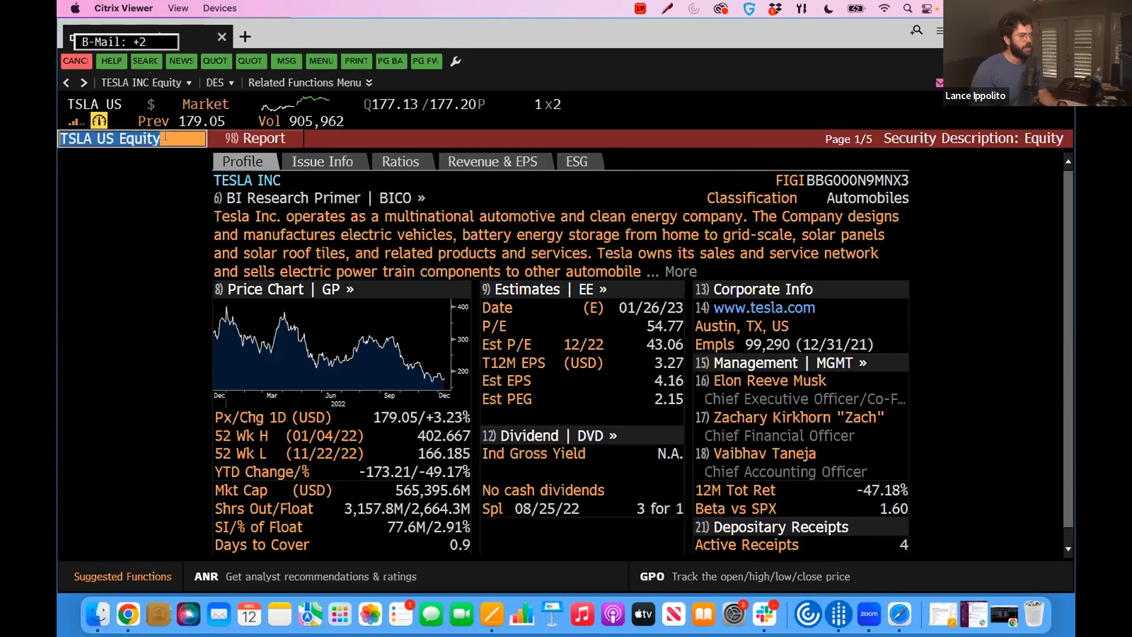
- Load ROKU US Equity and begin entering the GPC chart command
{"action": "type", "text": "roku"}
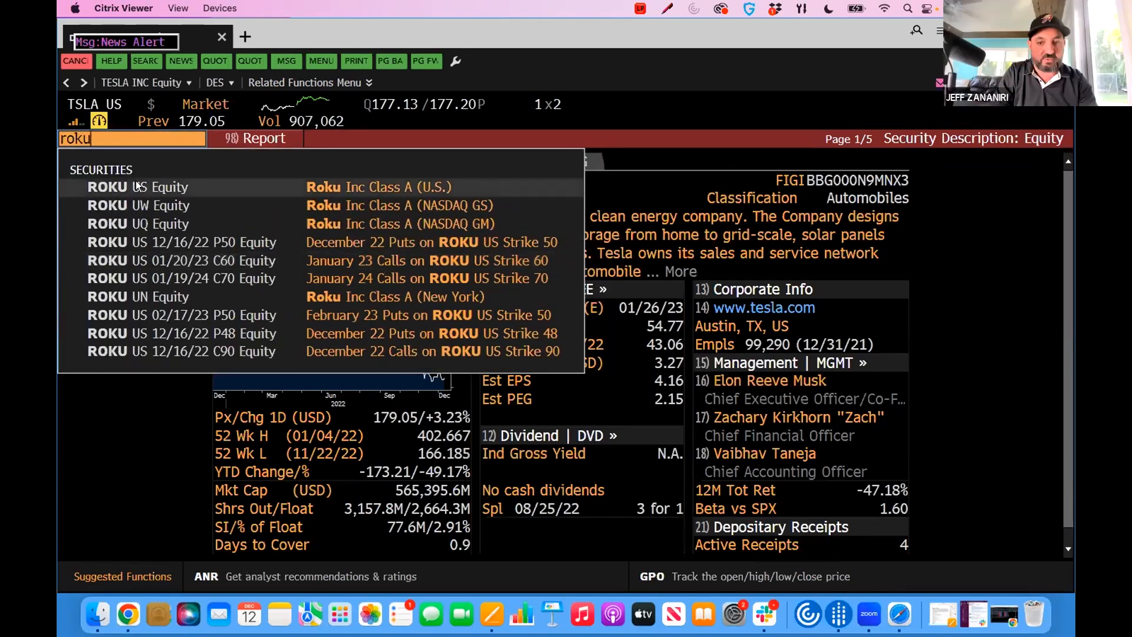
{"action": "left_click", "coordinate": [137, 186]}
{"action": "type", "text": "G"}
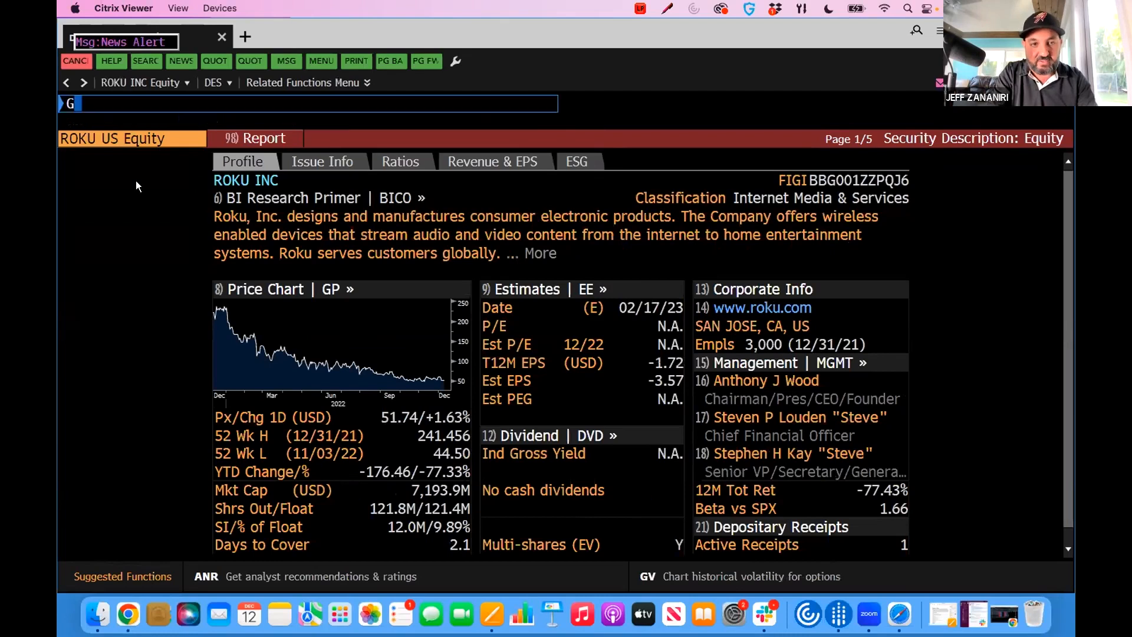
{"action": "type", "text": "PC"}
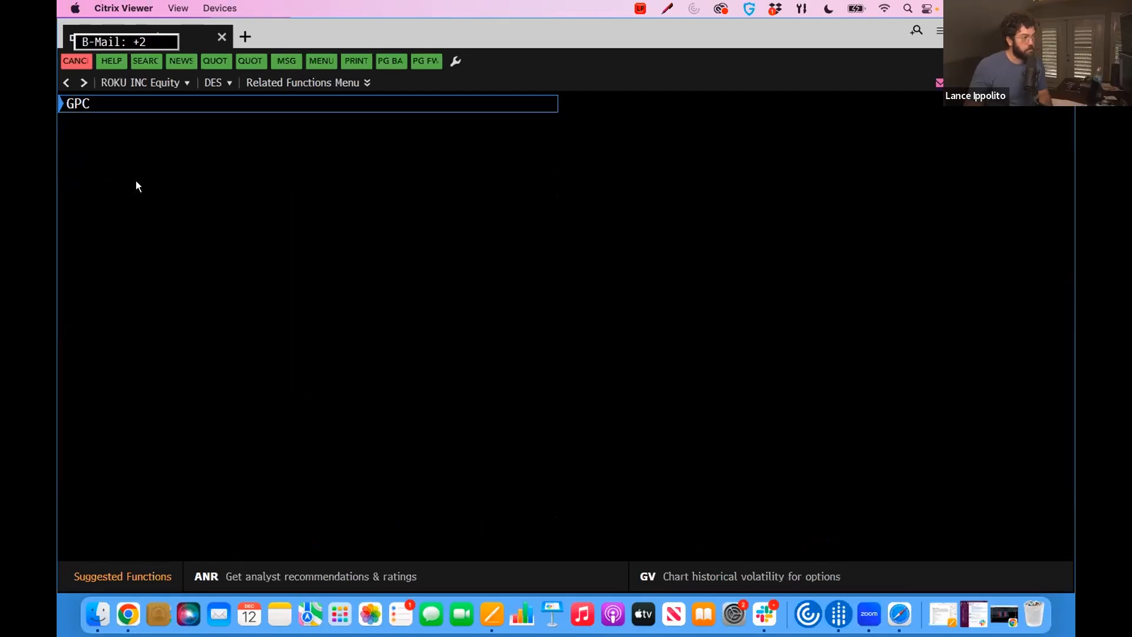
- Run Roku's GPC candle chart, widen it to 5Y, then enter DES
{"action": "key", "text": "enter"}
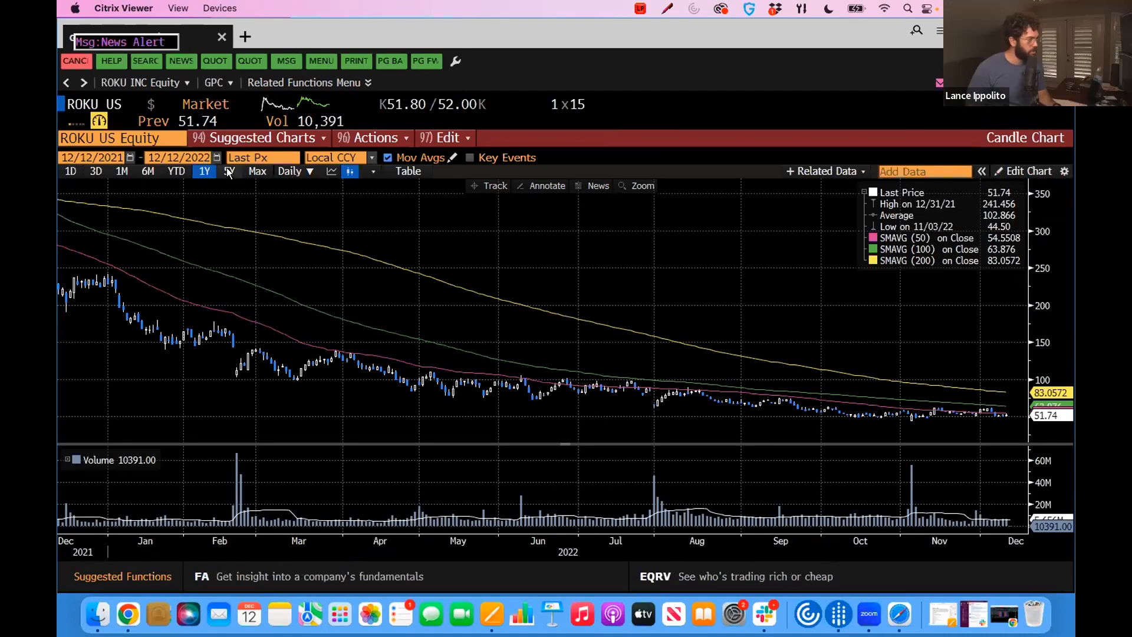
{"action": "left_click", "coordinate": [228, 171]}
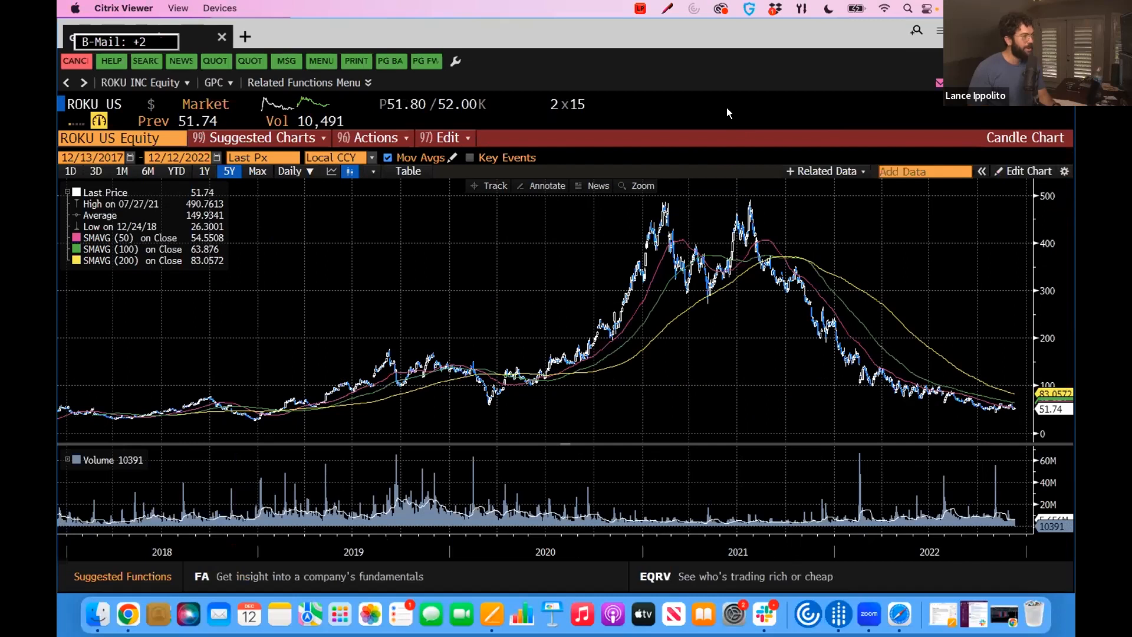
{"action": "type", "text": "DES"}
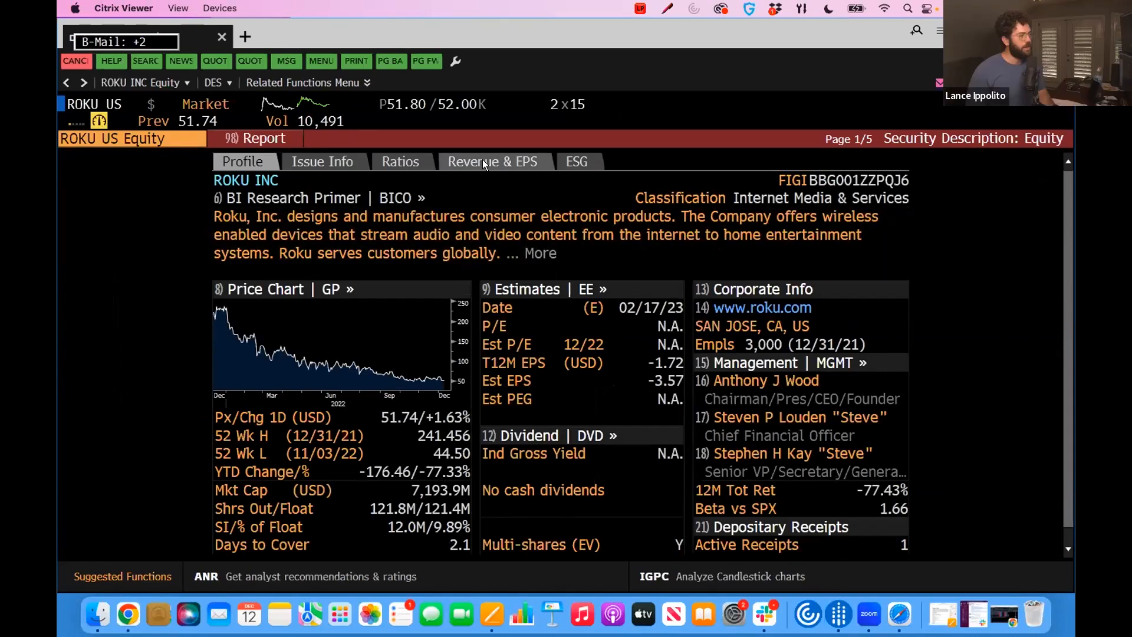
- View Roku's Revenue & EPS tab, then begin a '2 YEAR' security search
{"action": "left_click", "coordinate": [494, 161]}
{"action": "type", "text": "2 Y"}
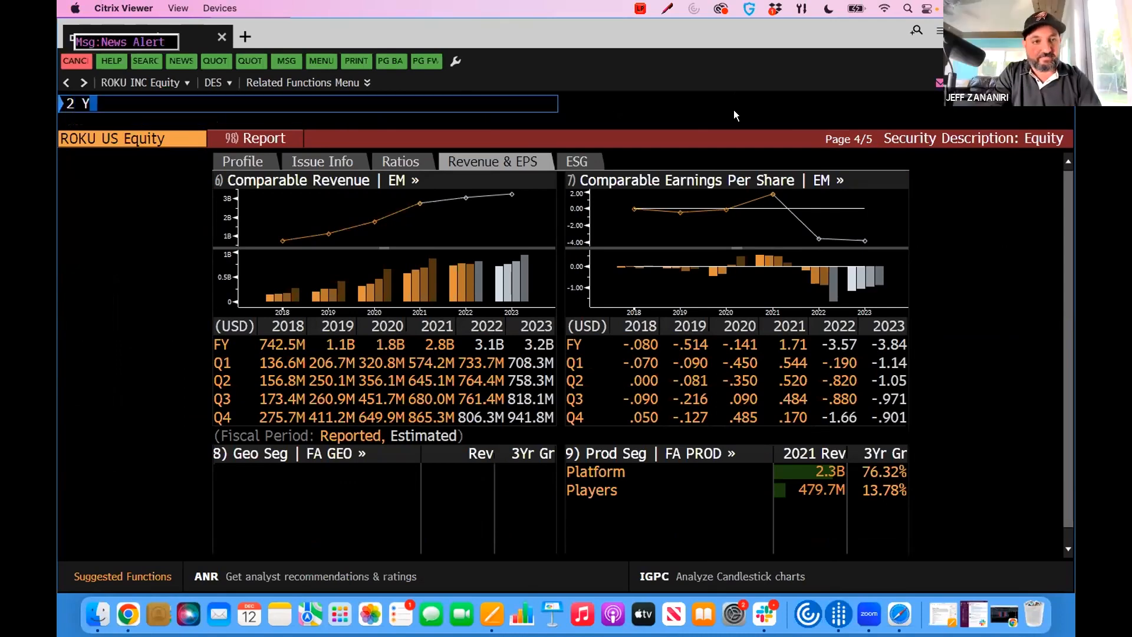
{"action": "type", "text": "EAR"}
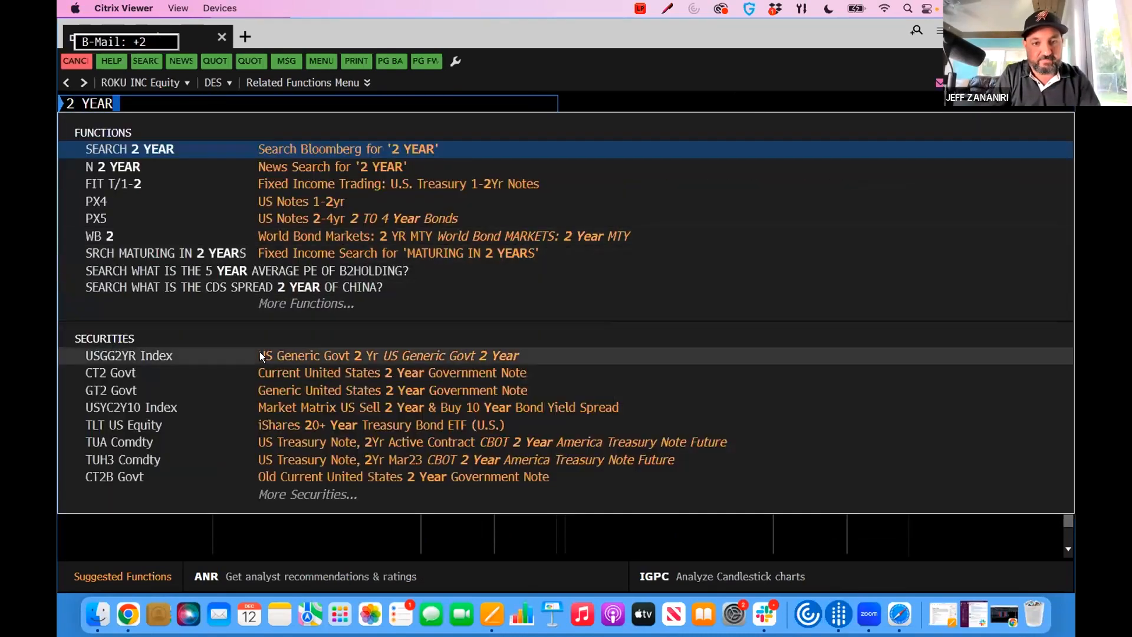
- Chart USGG2YR Index as a one-year candle chart, then search ARKK
{"action": "left_click", "coordinate": [129, 355]}
{"action": "type", "text": "GPC"}
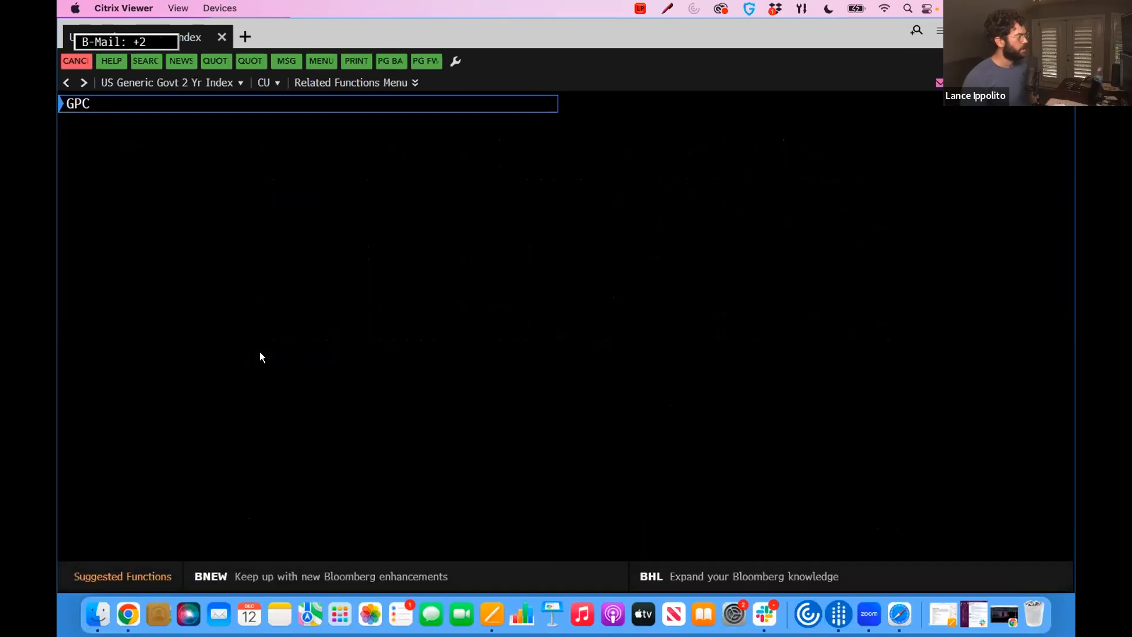
{"action": "key", "text": "enter"}
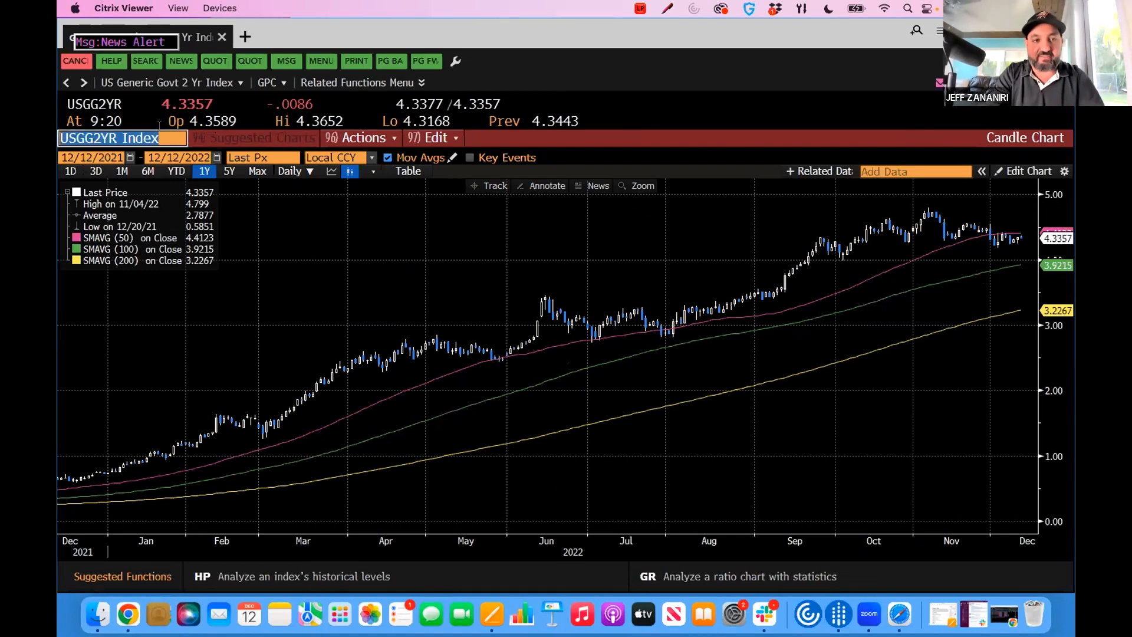
{"action": "type", "text": "ARKK"}
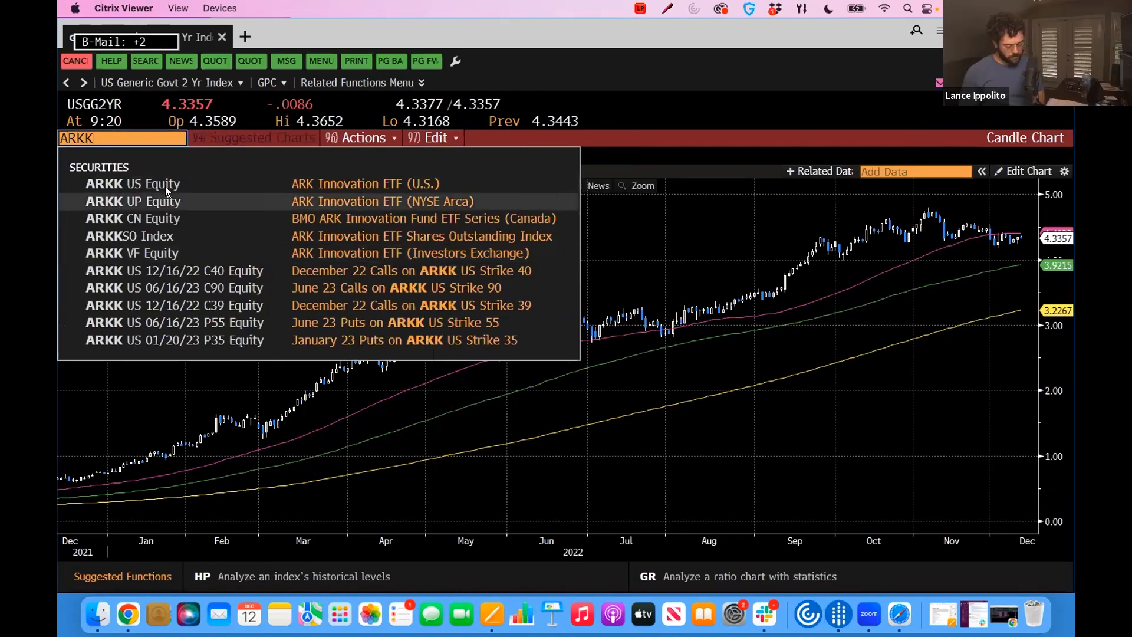
- Chart ARKK US Equity, then enter SHOP to switch the chart to Shopify
{"action": "left_click", "coordinate": [134, 183]}
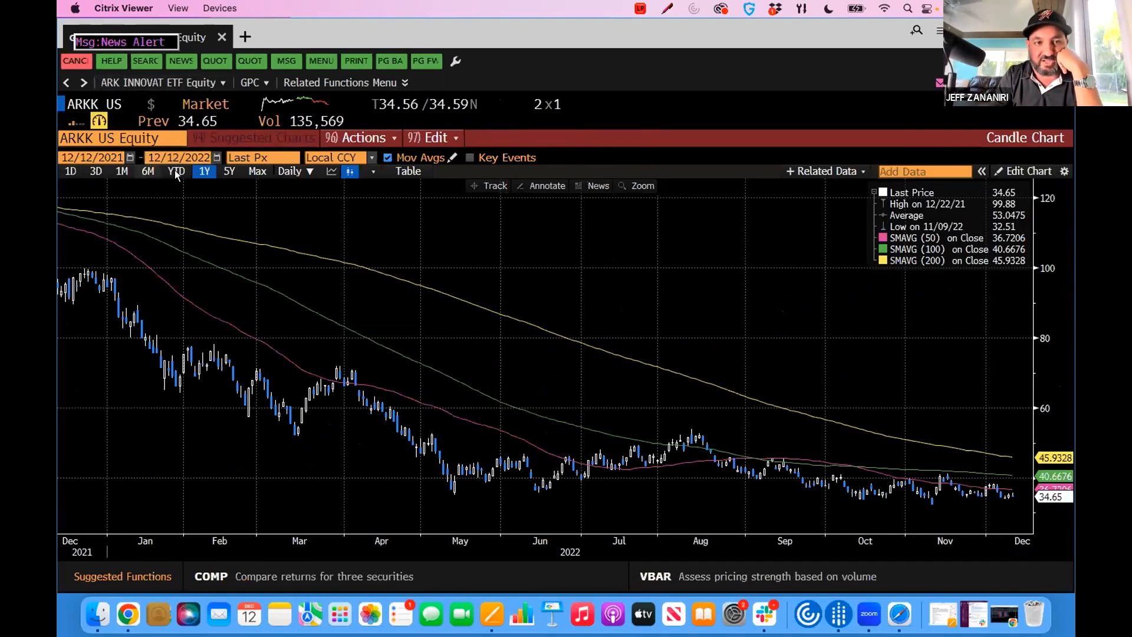
{"action": "mouse_move", "coordinate": [229, 171]}
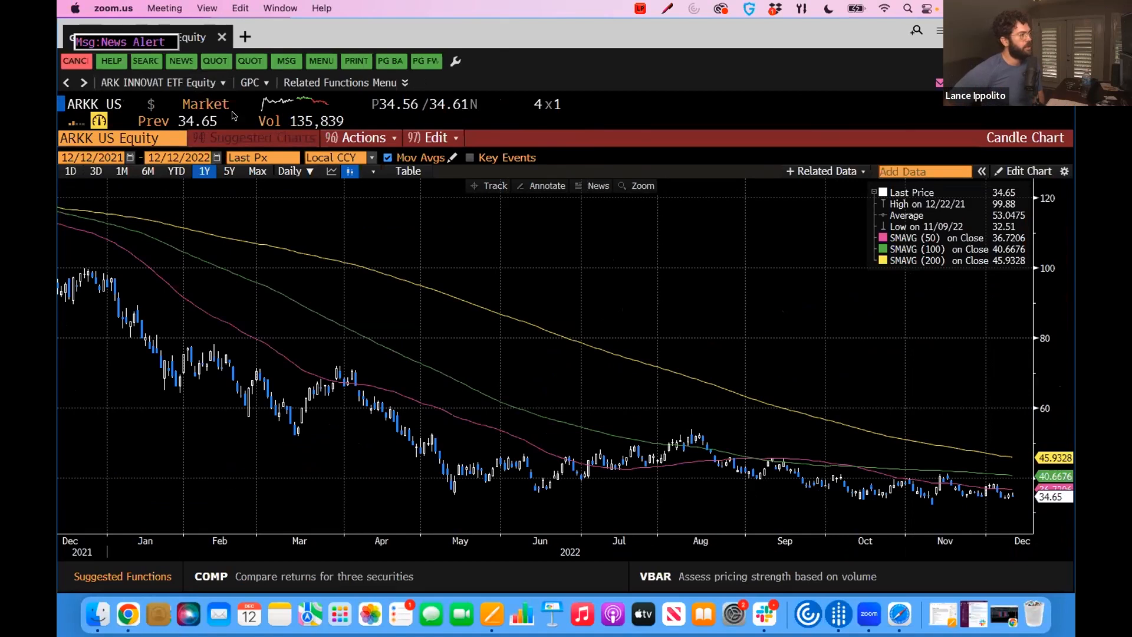
{"action": "type", "text": "SHOP"}
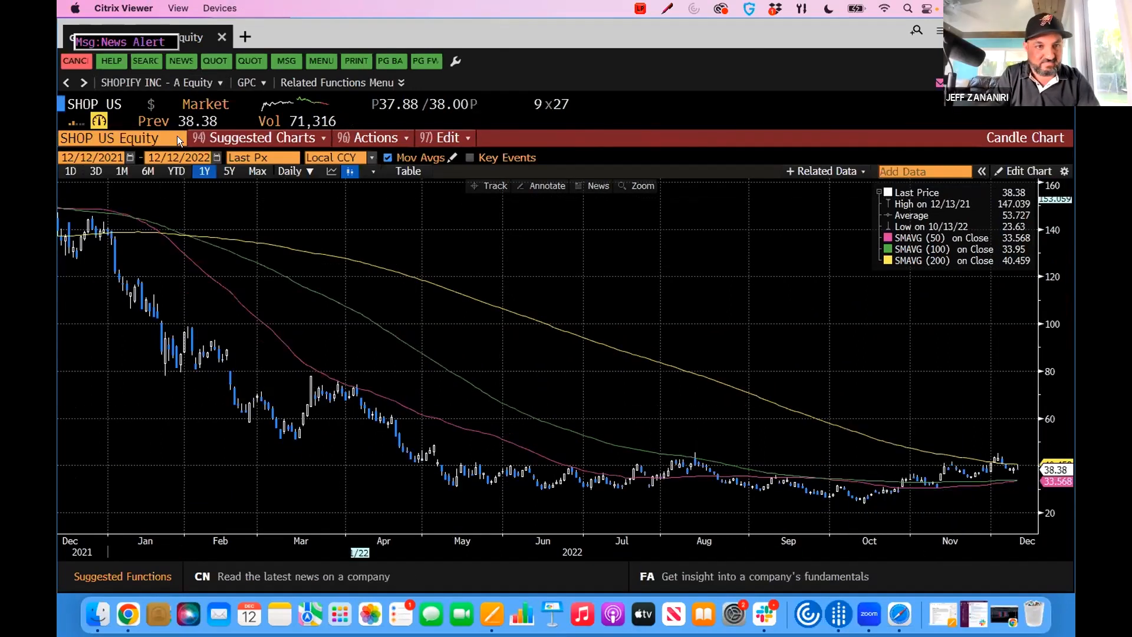
- Enter AMZN to chart Amazon with its 50/100/200-day moving averages
{"action": "type", "text": "AMZN"}
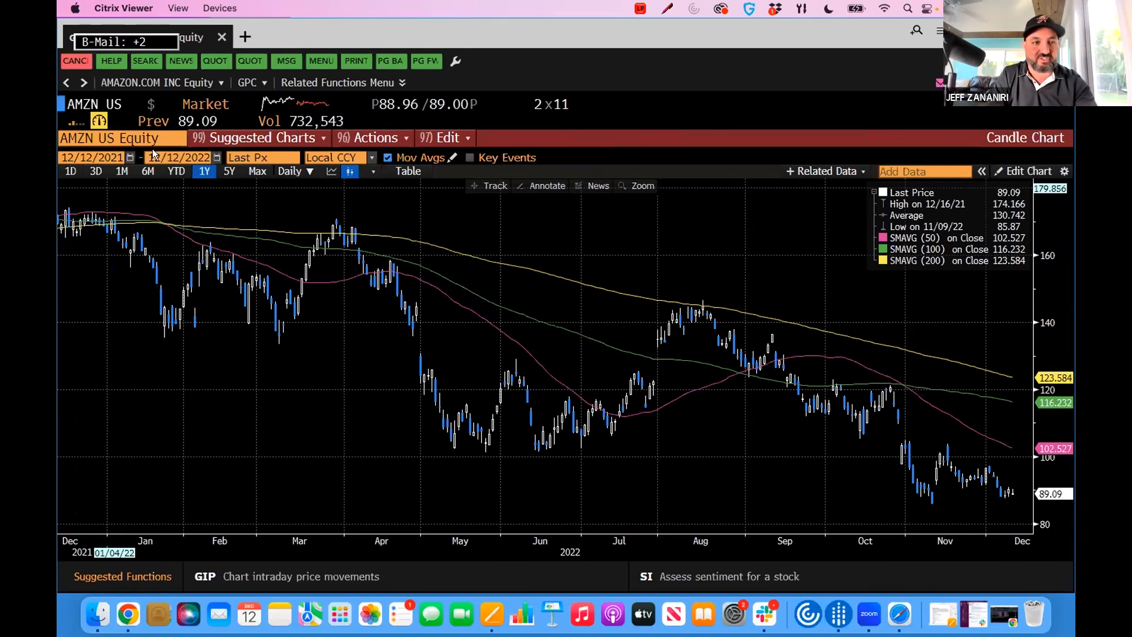
- Load CLA Comdty (WTI crude January 2023 futures) into the one-year candle chart
{"action": "type", "text": "CLA Comdty"}
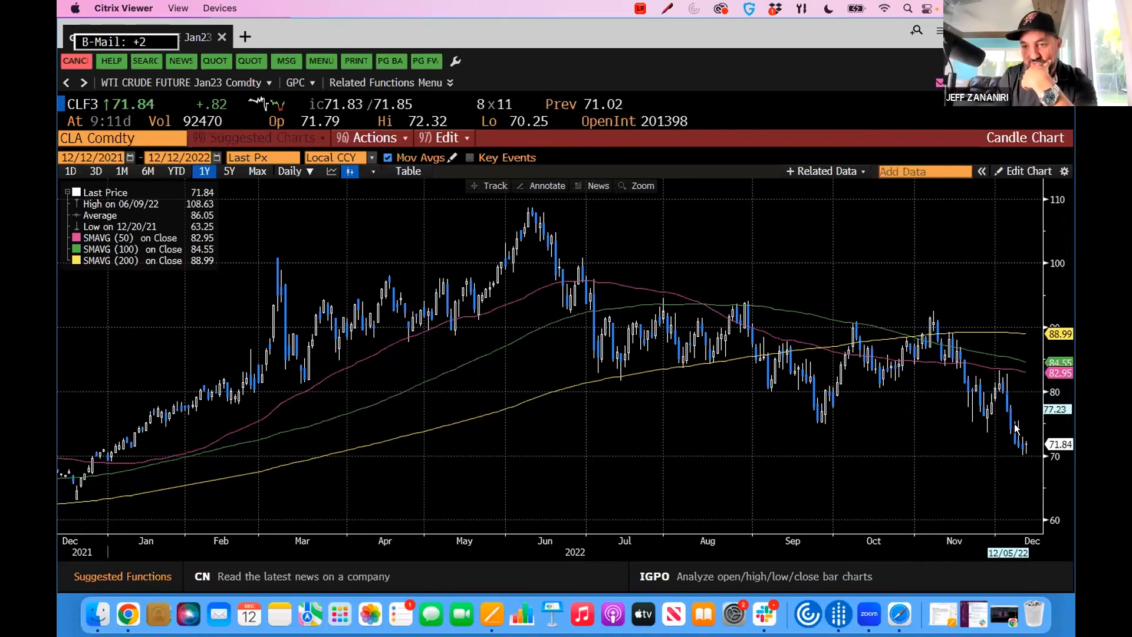
{"action": "mouse_move", "coordinate": [1019, 441]}
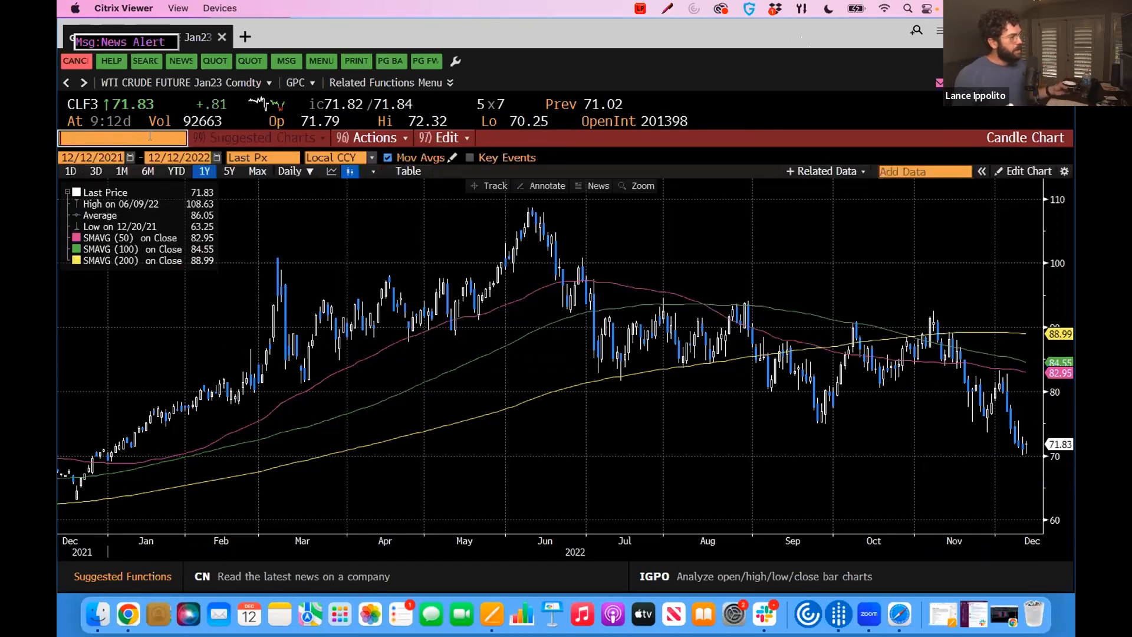
{"action": "type", "text": "S"}
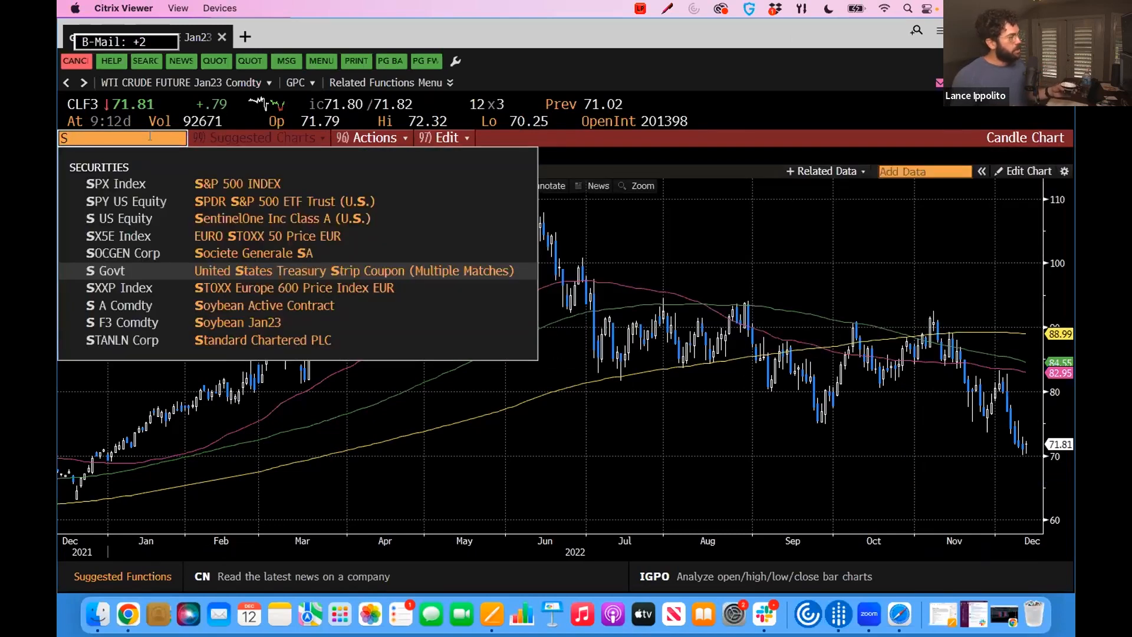
- Enter SGX Index and bring up a spread analysis against the S&P 500
{"action": "type", "text": "GX Index"}
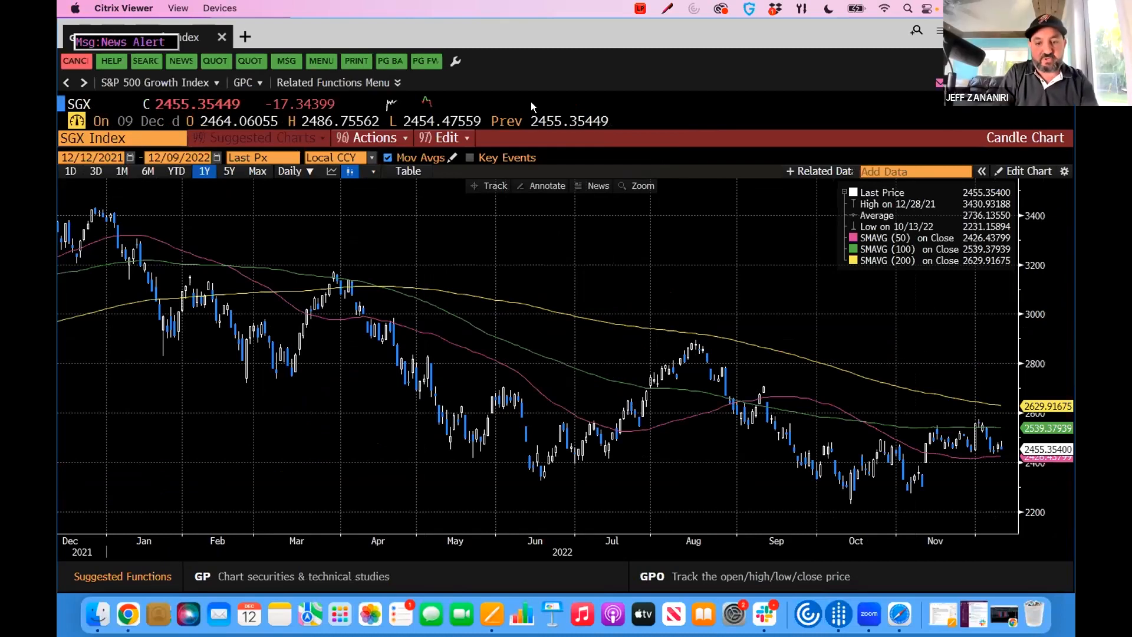
{"action": "type", "text": "HSN"}
{"action": "type", "text": "SGX"}
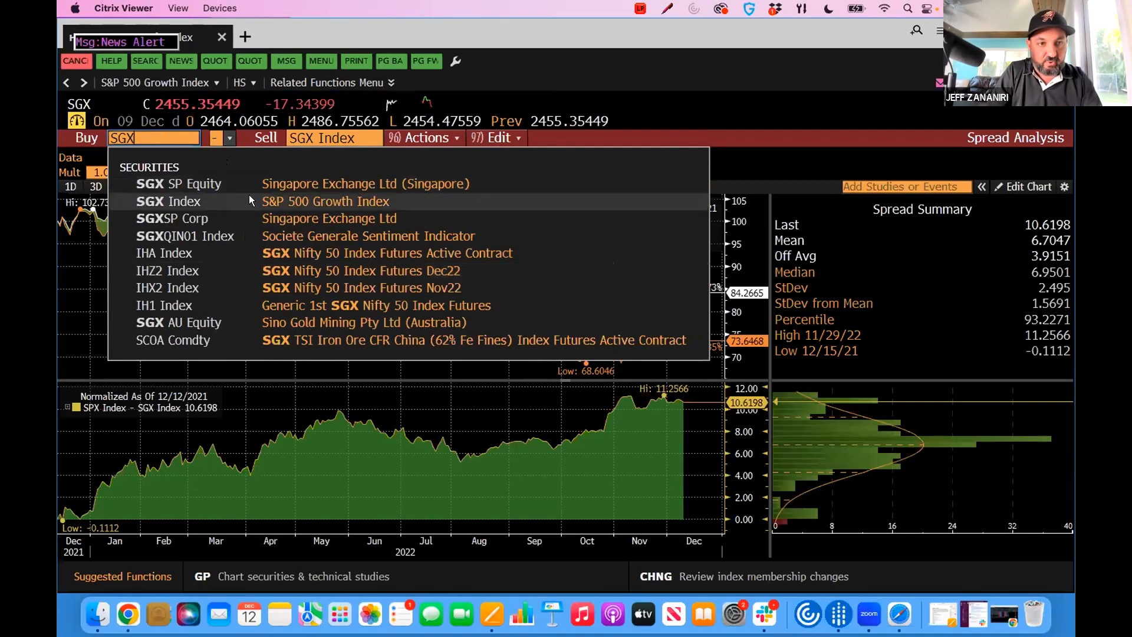
- Spread SGX Index against SVX Index and show the comparison over five years
{"action": "left_click", "coordinate": [170, 200]}
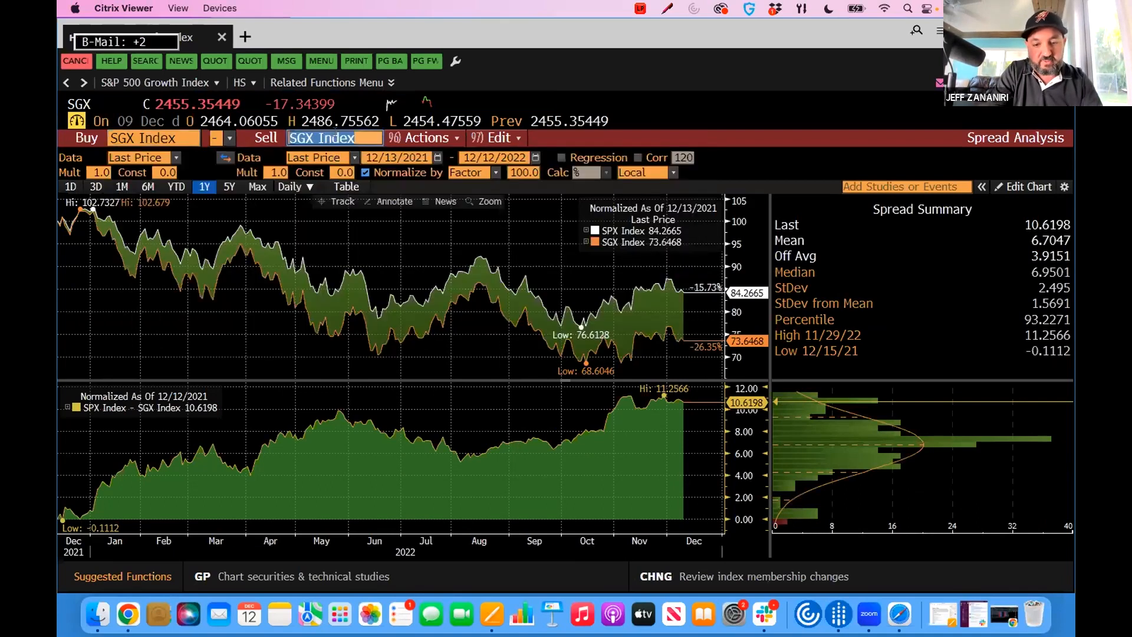
{"action": "type", "text": "SVX"}
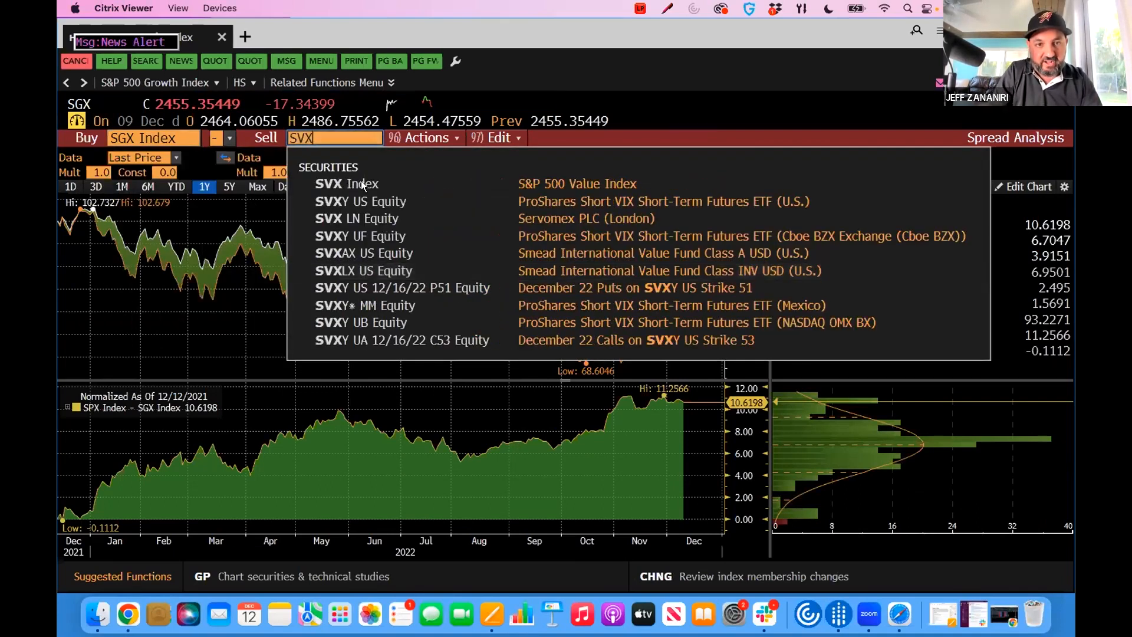
{"action": "left_click", "coordinate": [347, 183]}
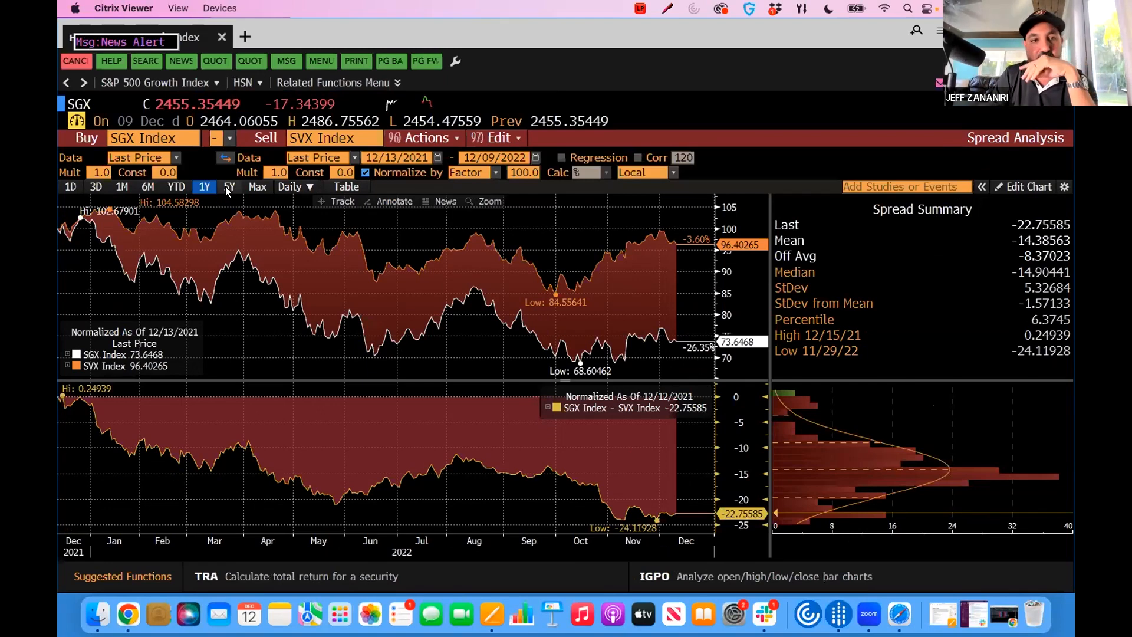
{"action": "left_click", "coordinate": [229, 187]}
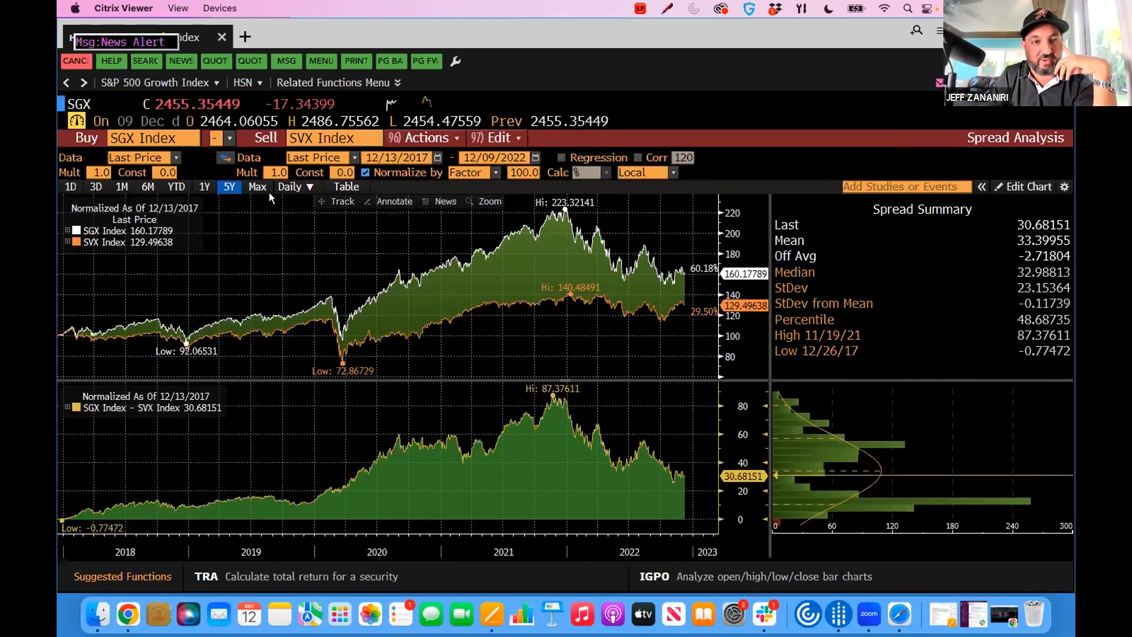
- Extend the Growth-versus-Value spread chart to full history, then bring up the EVTS calendar
{"action": "left_click", "coordinate": [295, 187]}
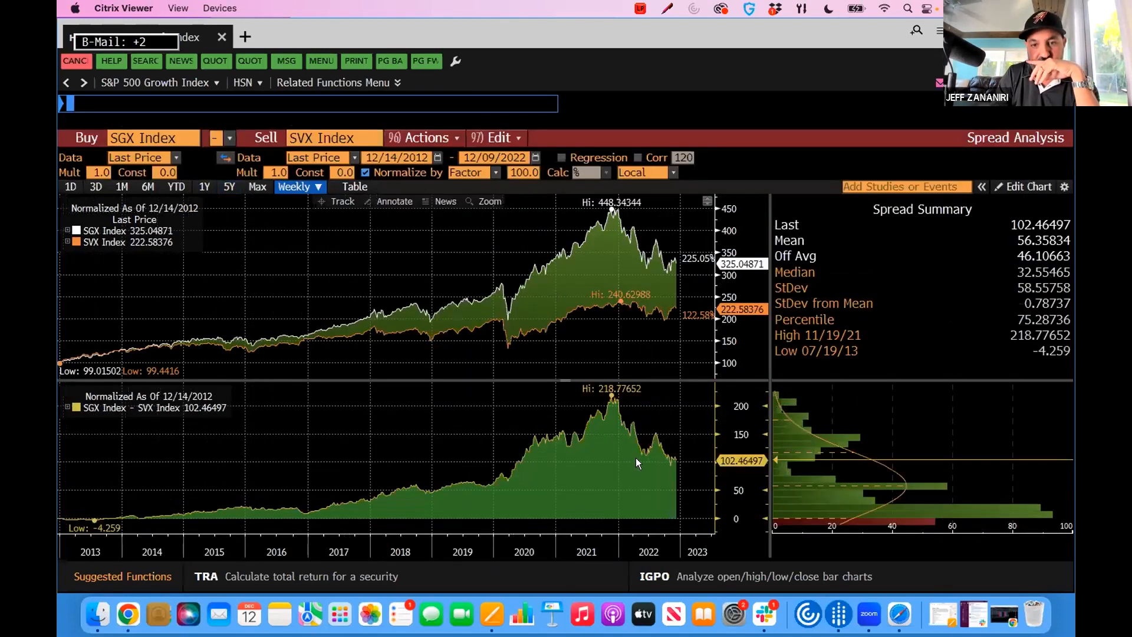
{"action": "mouse_move", "coordinate": [667, 456]}
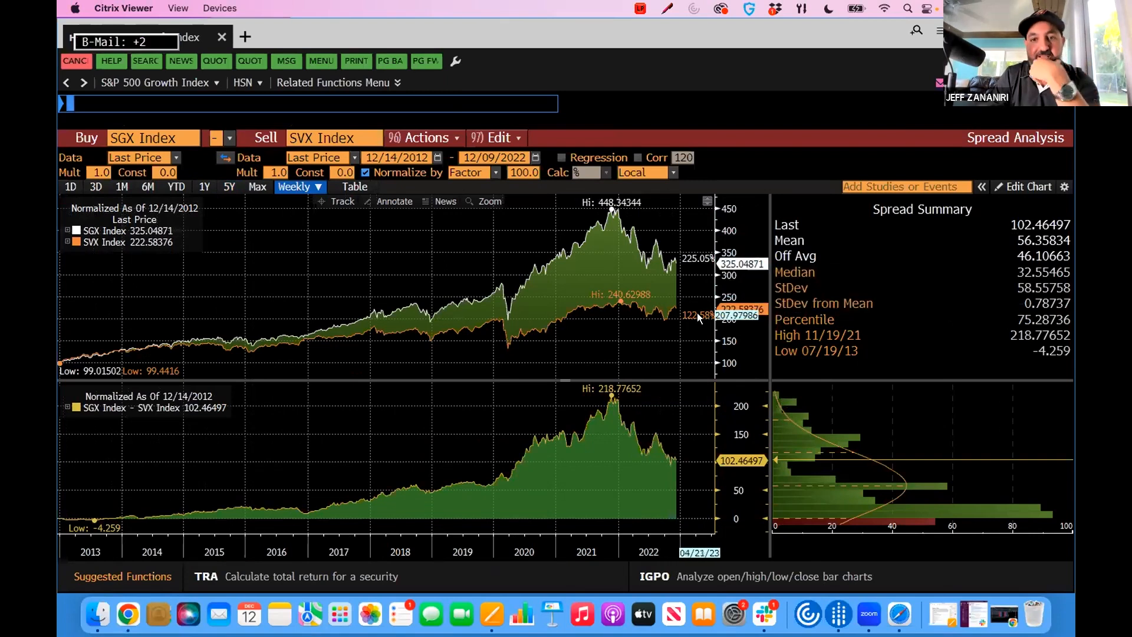
{"action": "mouse_move", "coordinate": [701, 318]}
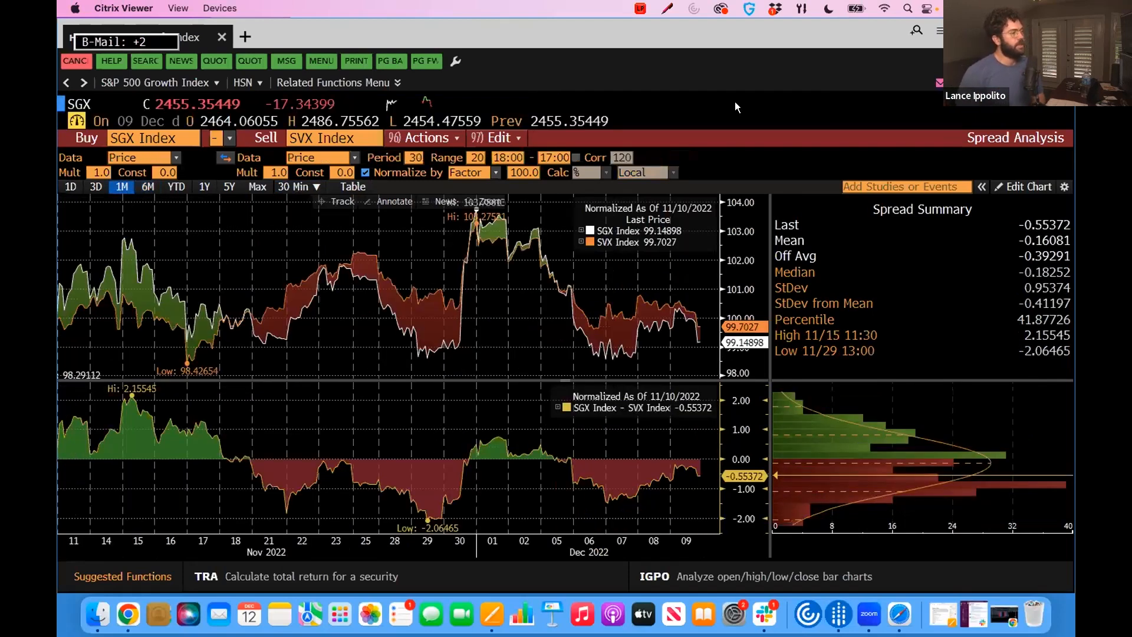
{"action": "type", "text": "EV"}
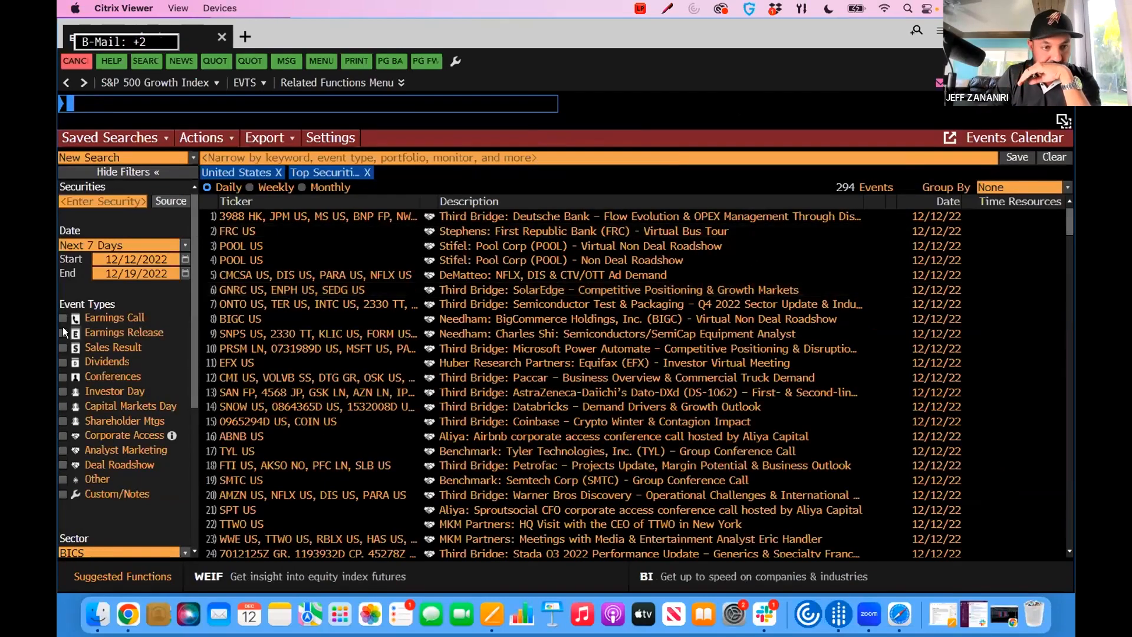
- Filter the Events Calendar to US earnings releases and begin loading ORCL
{"action": "left_click", "coordinate": [63, 332]}
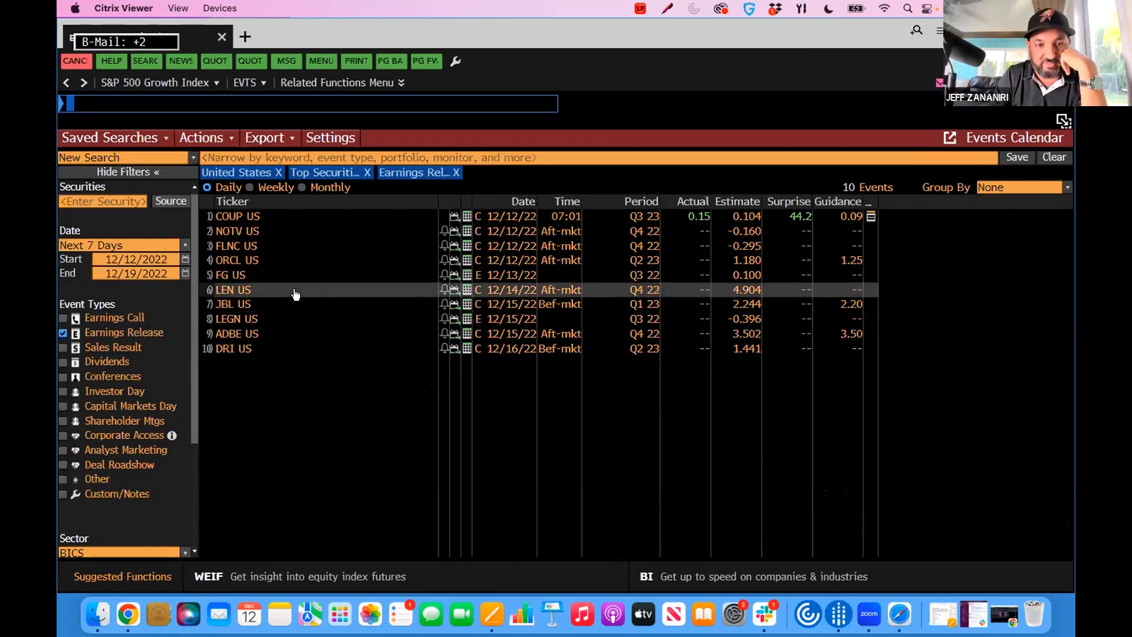
{"action": "mouse_move", "coordinate": [303, 289]}
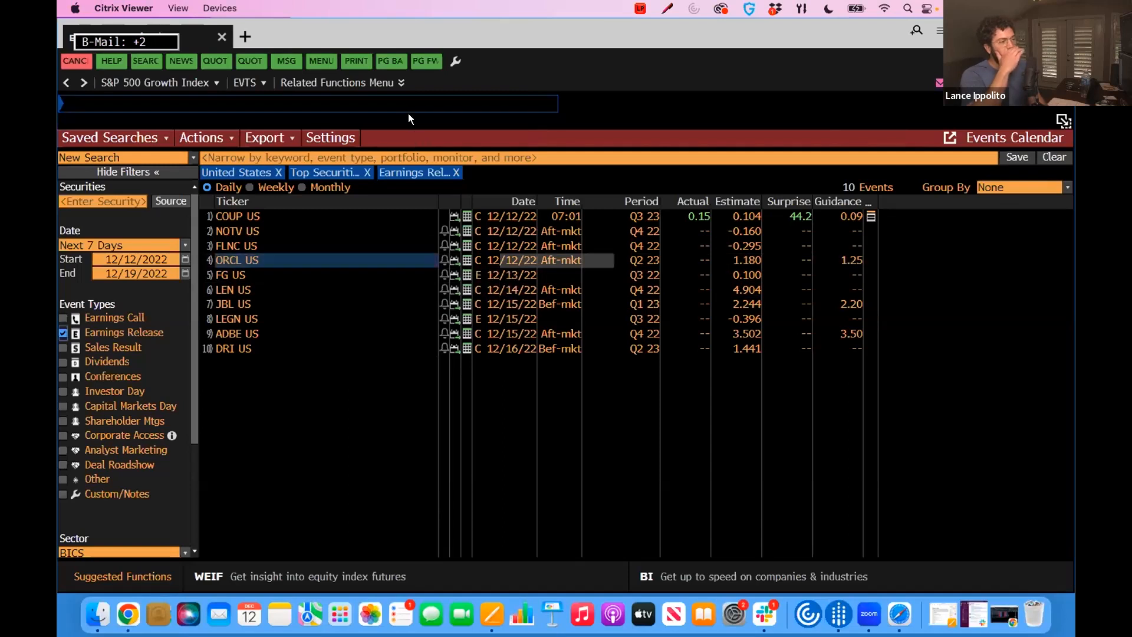
{"action": "type", "text": "ORCL US Equity"}
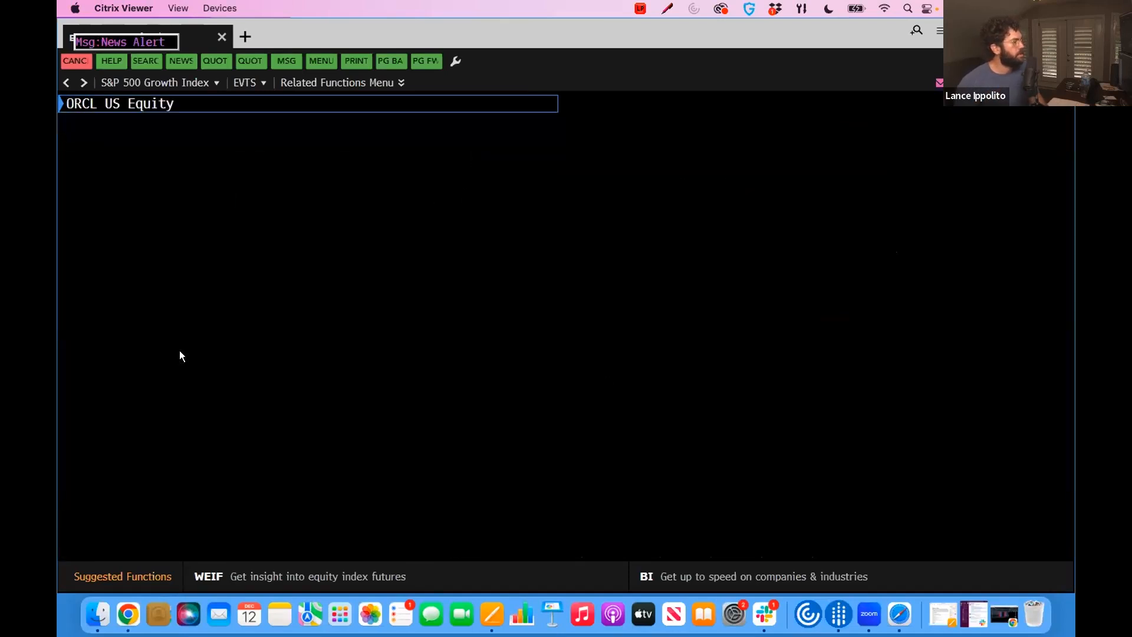
- Chart ORCL US Equity over five years and search Add Data for Amazon
{"action": "type", "text": "G"}
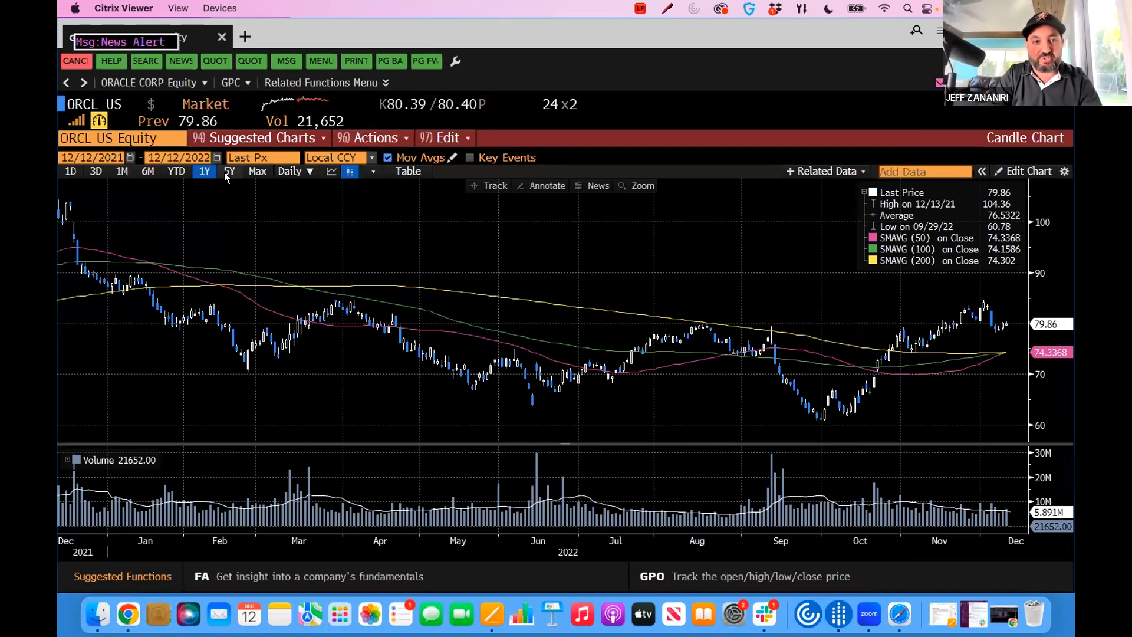
{"action": "left_click", "coordinate": [229, 171]}
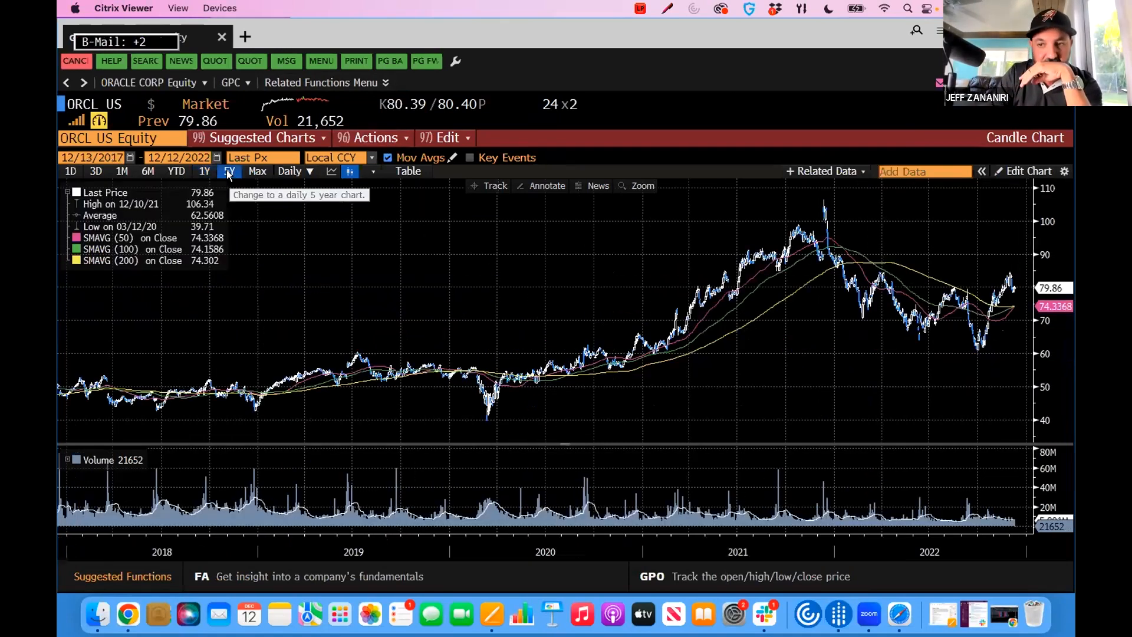
{"action": "left_click", "coordinate": [228, 171]}
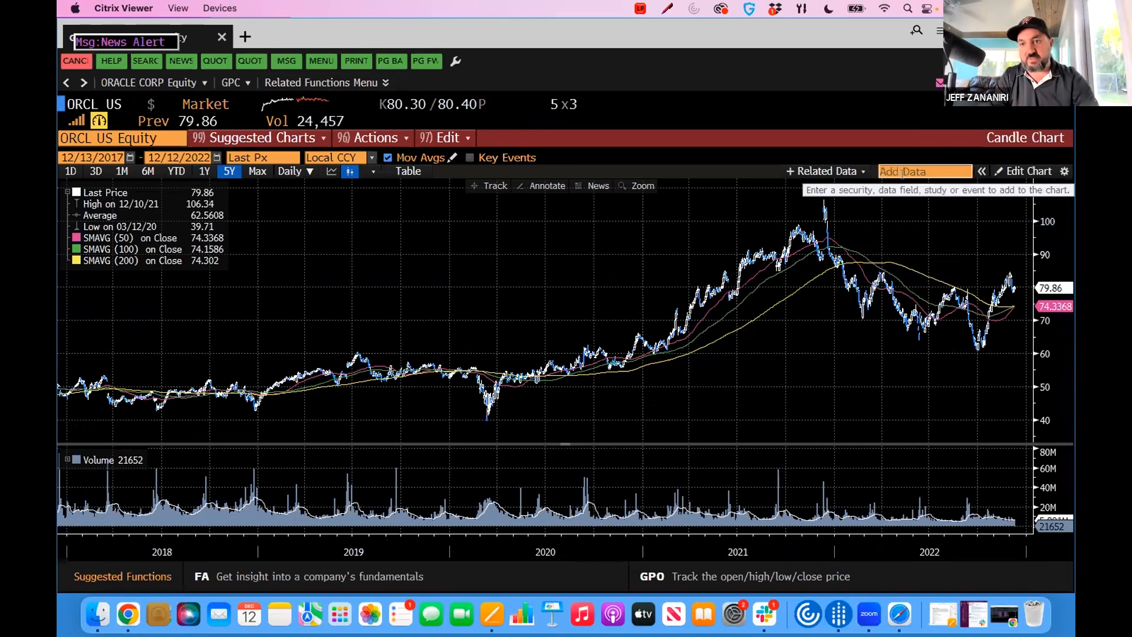
{"action": "type", "text": "amzn"}
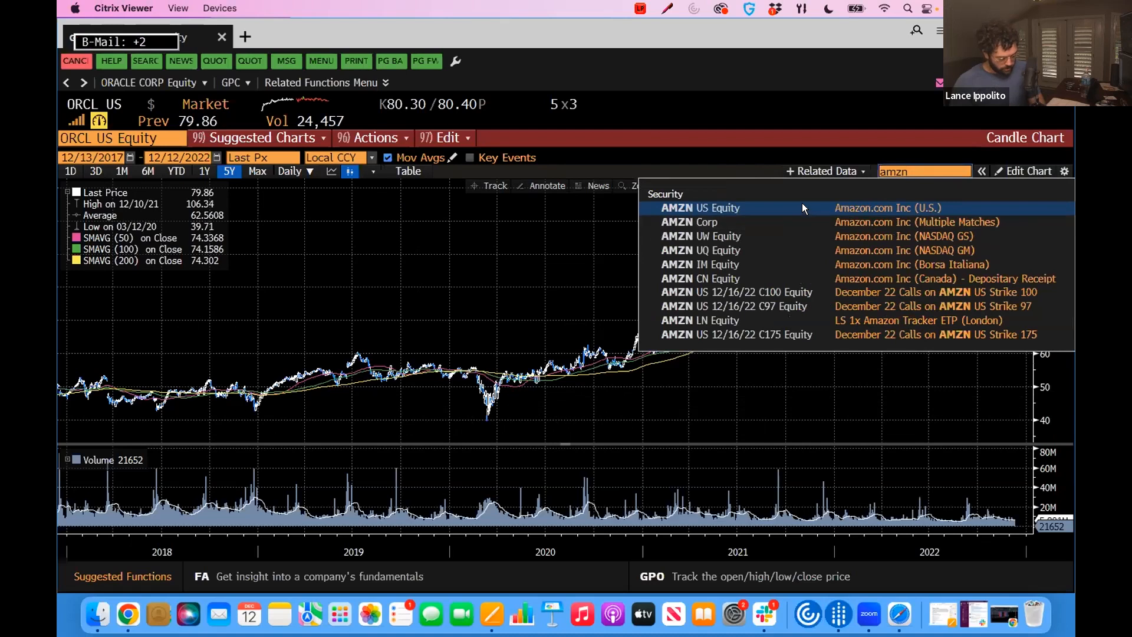
- Overlay AMZN US Equity on Oracle's five-year chart, then open Oracle's DES profile
{"action": "left_click", "coordinate": [700, 208]}
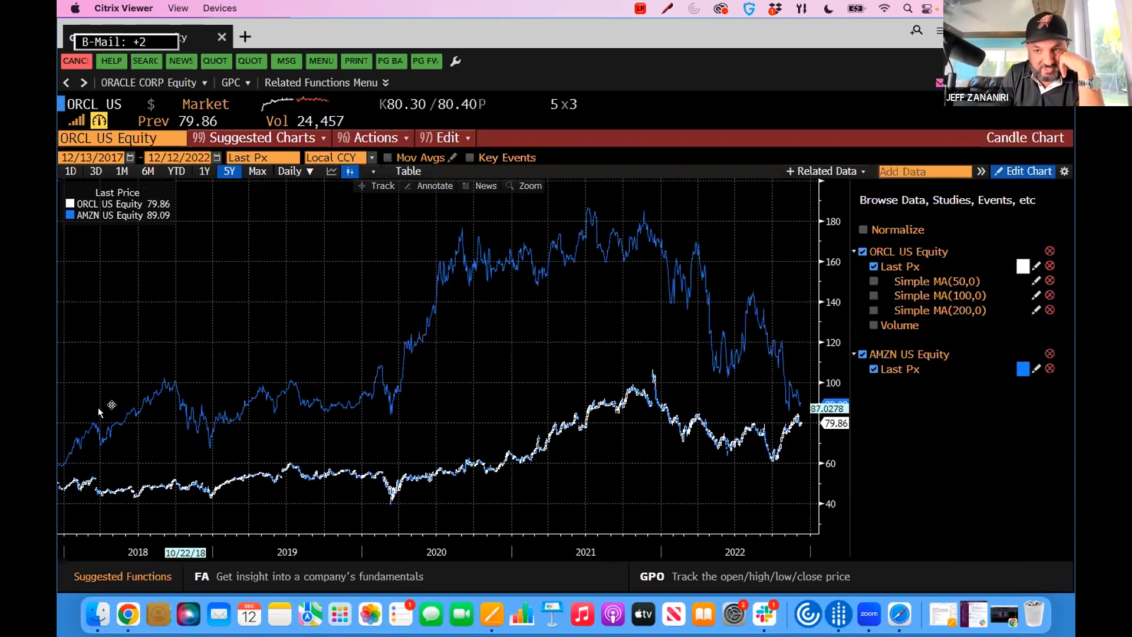
{"action": "mouse_move", "coordinate": [79, 441]}
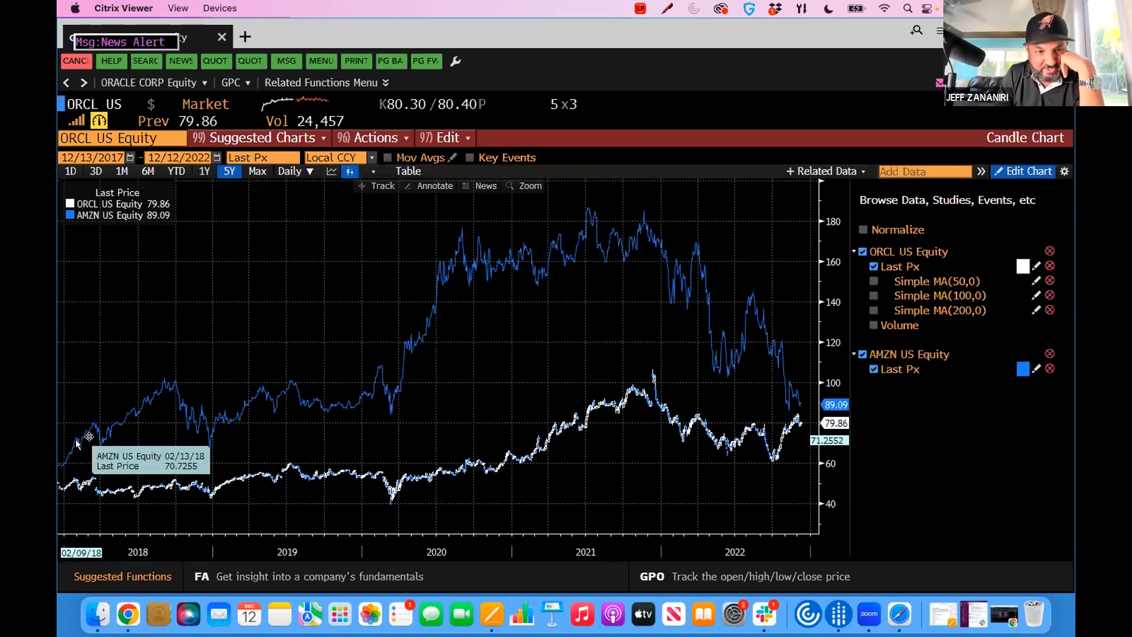
{"action": "mouse_move", "coordinate": [723, 80]}
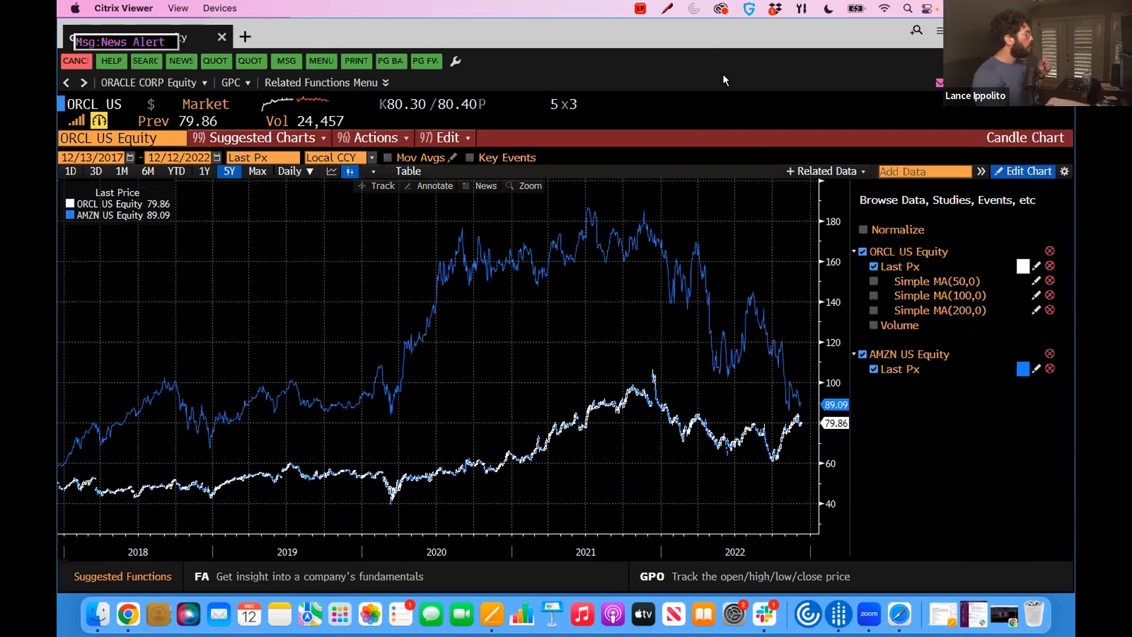
{"action": "type", "text": "D"}
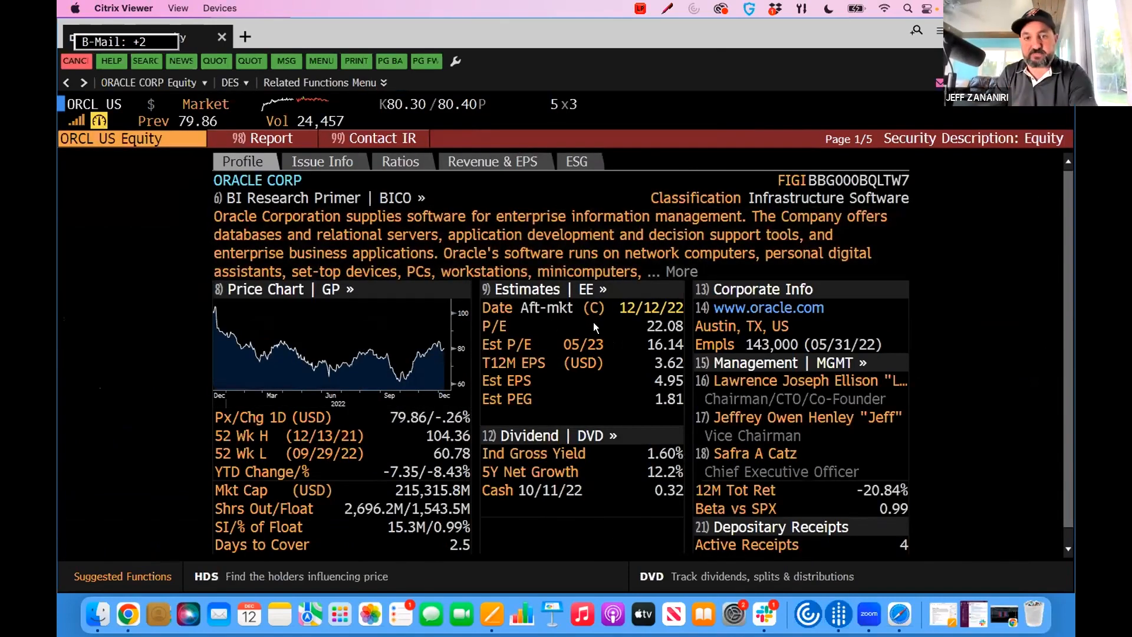
{"action": "mouse_move", "coordinate": [653, 331]}
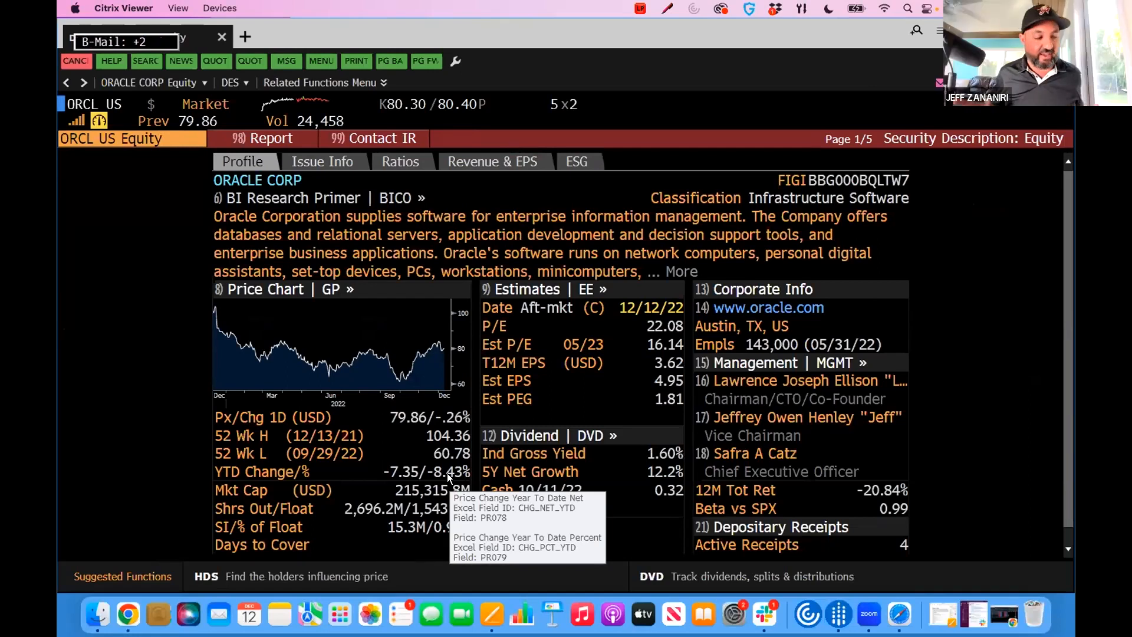
{"action": "type", "text": "Msg:News Alert"}
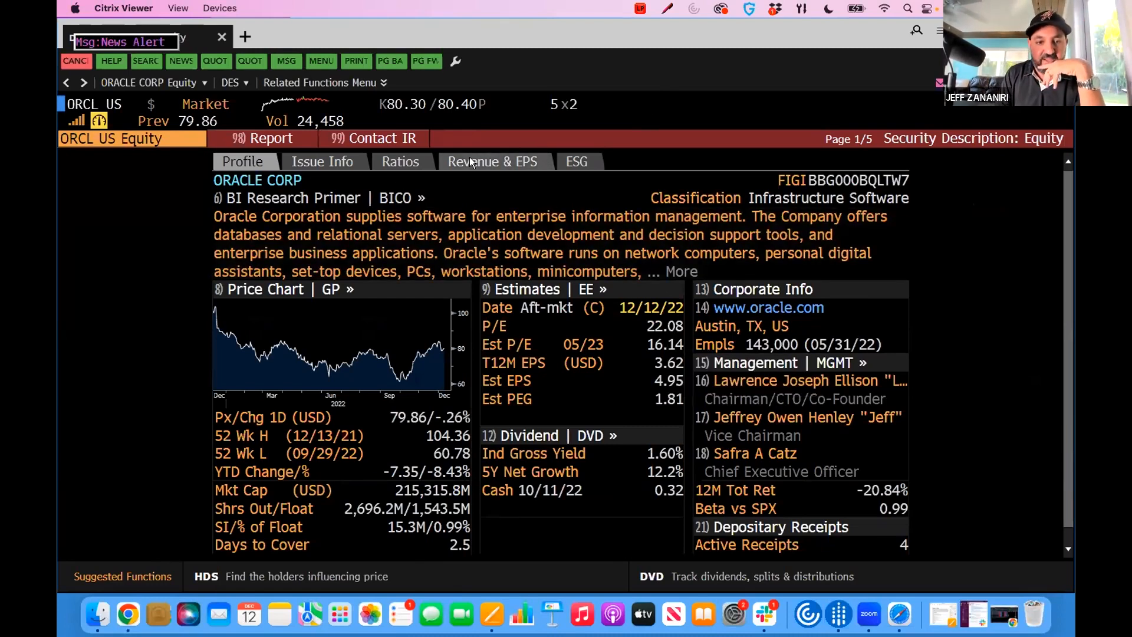
{"action": "left_click", "coordinate": [493, 161]}
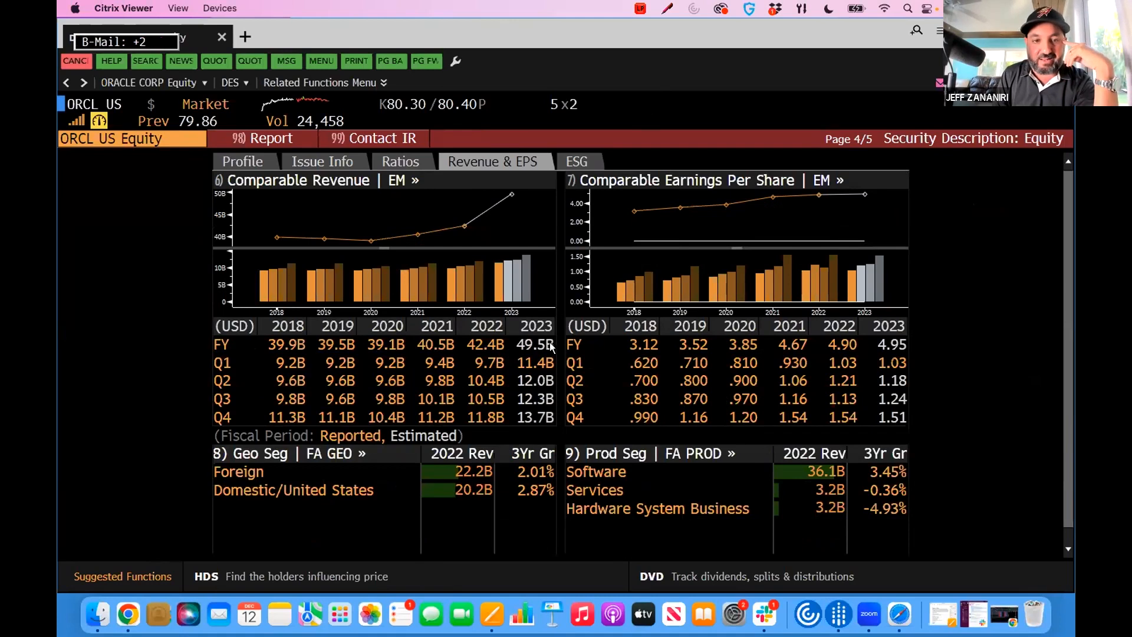
{"action": "mouse_move", "coordinate": [556, 344]}
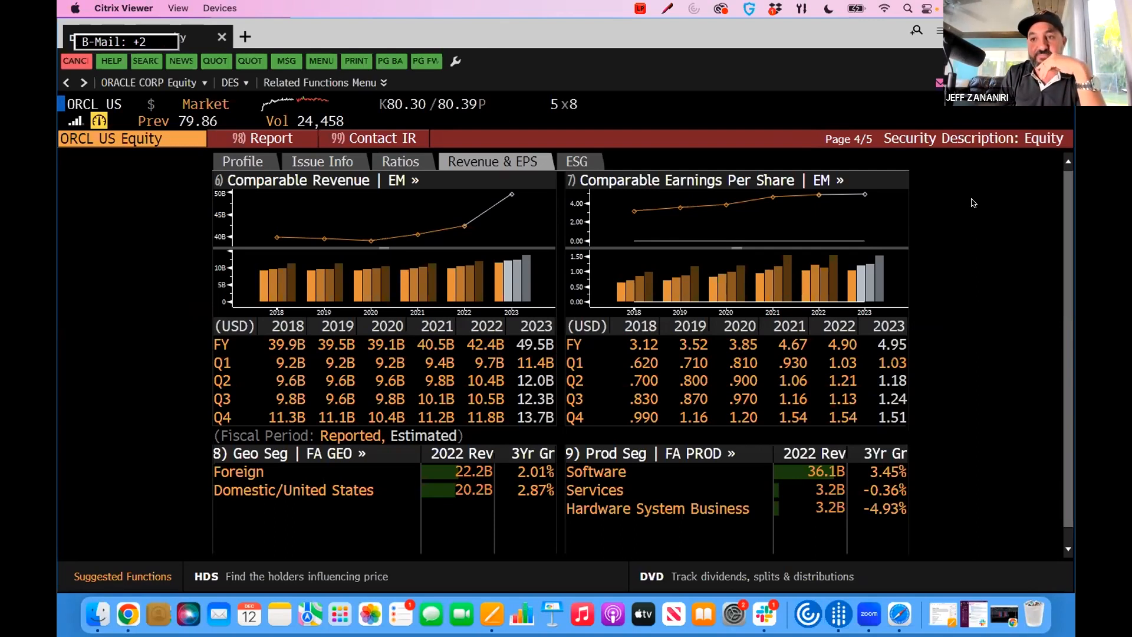
{"action": "mouse_move", "coordinate": [821, 61]}
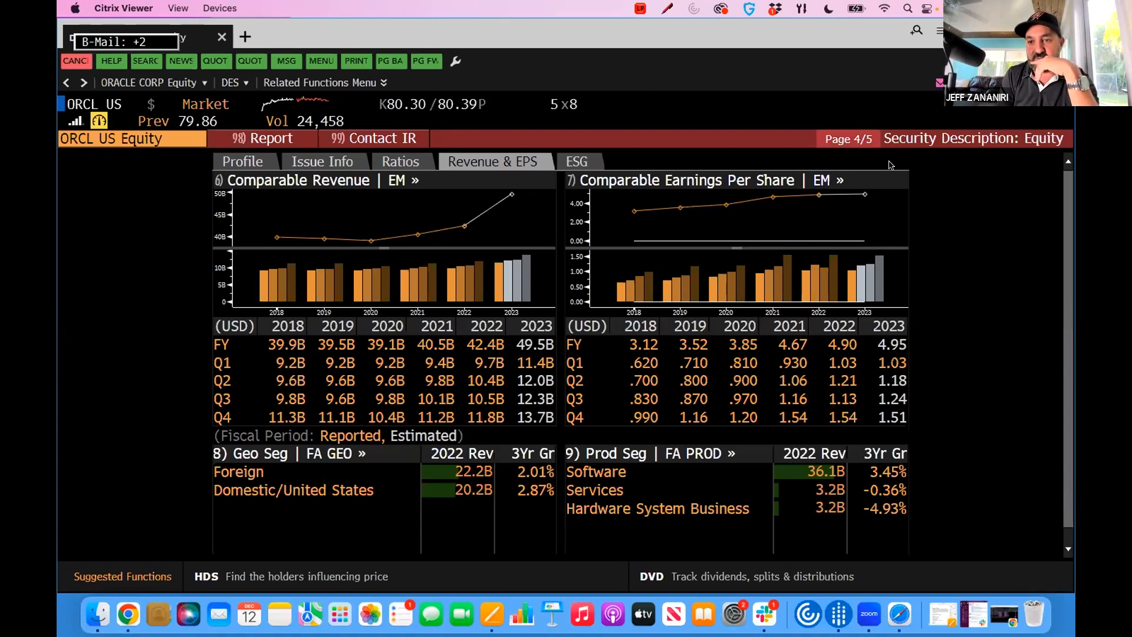
{"action": "mouse_move", "coordinate": [942, 192]}
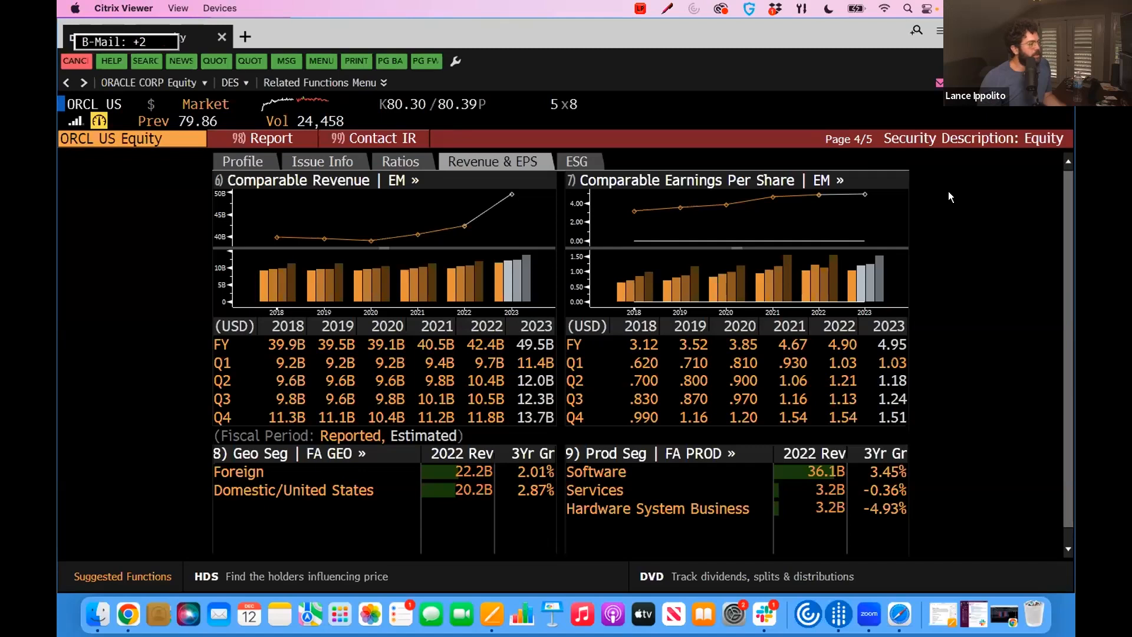
- Review Oracle's yearly and quarterly revenue and EPS while news alerts arrive, then search PDD
{"action": "type", "text": "Msg:News Alert"}
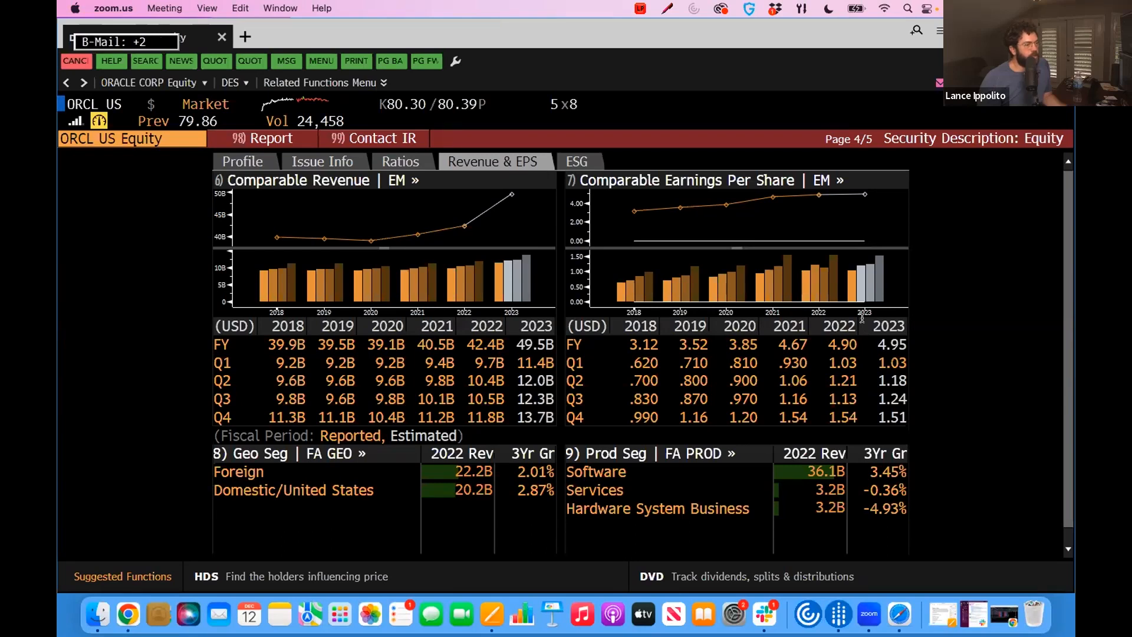
{"action": "mouse_move", "coordinate": [930, 224]}
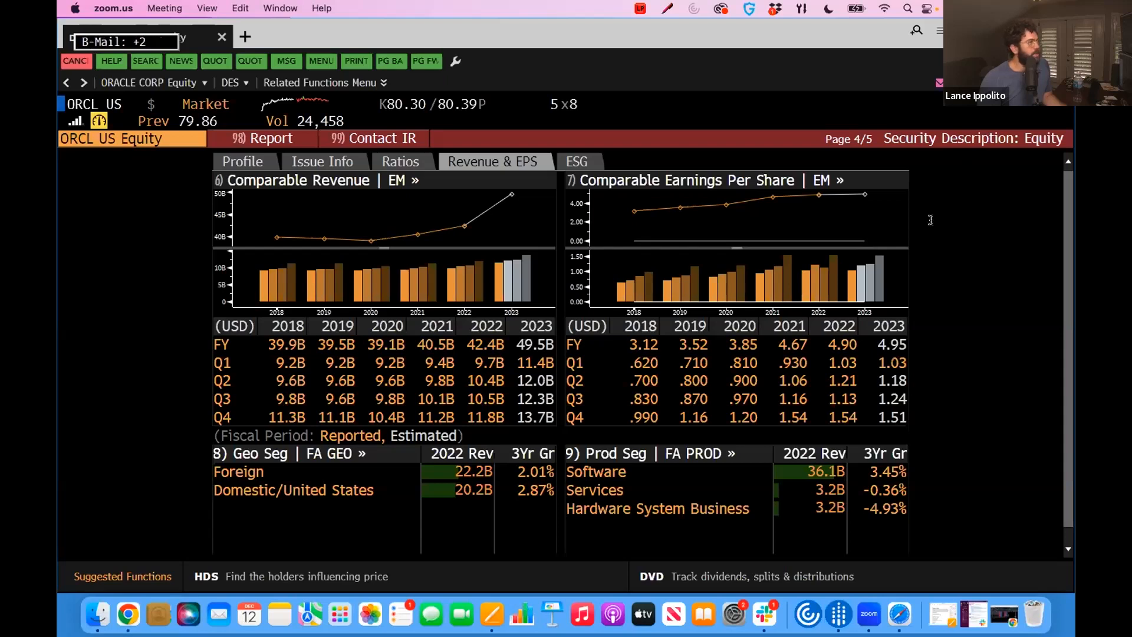
{"action": "type", "text": "Msg:News Alert"}
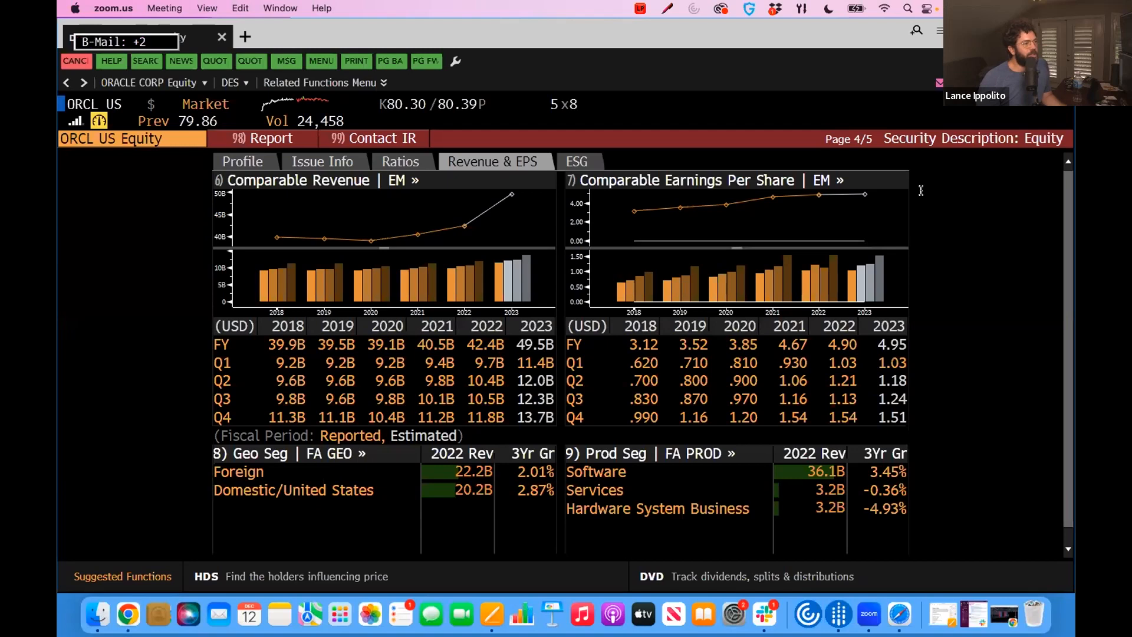
{"action": "type", "text": "Msg:News Alert"}
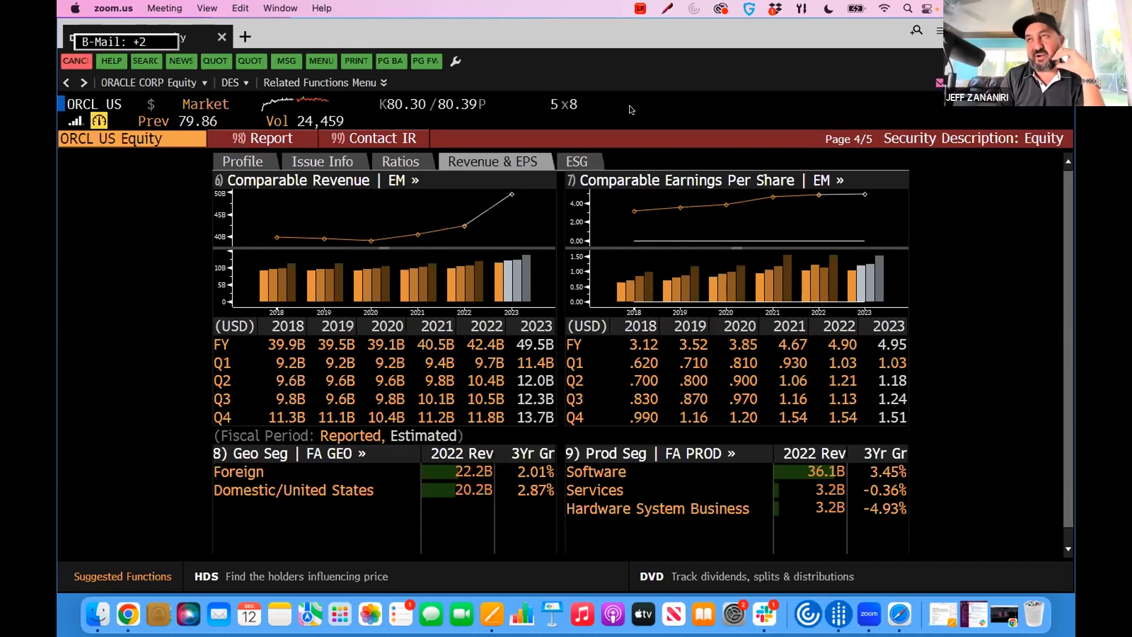
{"action": "type", "text": "Msg:News Alert"}
{"action": "type", "text": "PDD"}
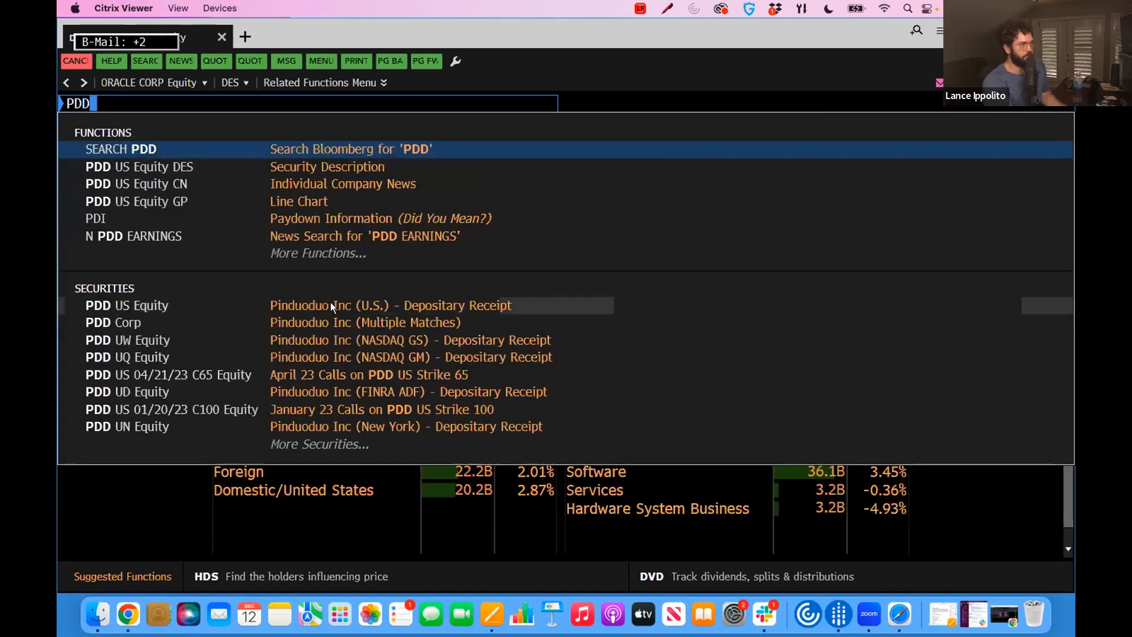
- Select PDD US Equity and run GPC for its one-year candle chart
{"action": "left_click", "coordinate": [126, 305]}
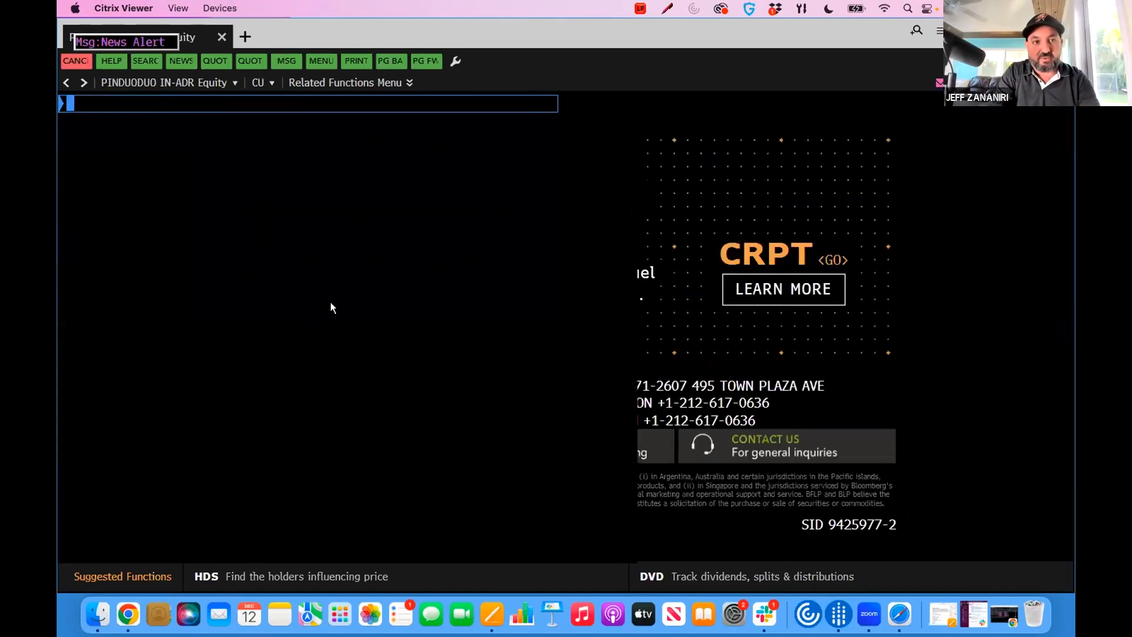
{"action": "type", "text": "GPC"}
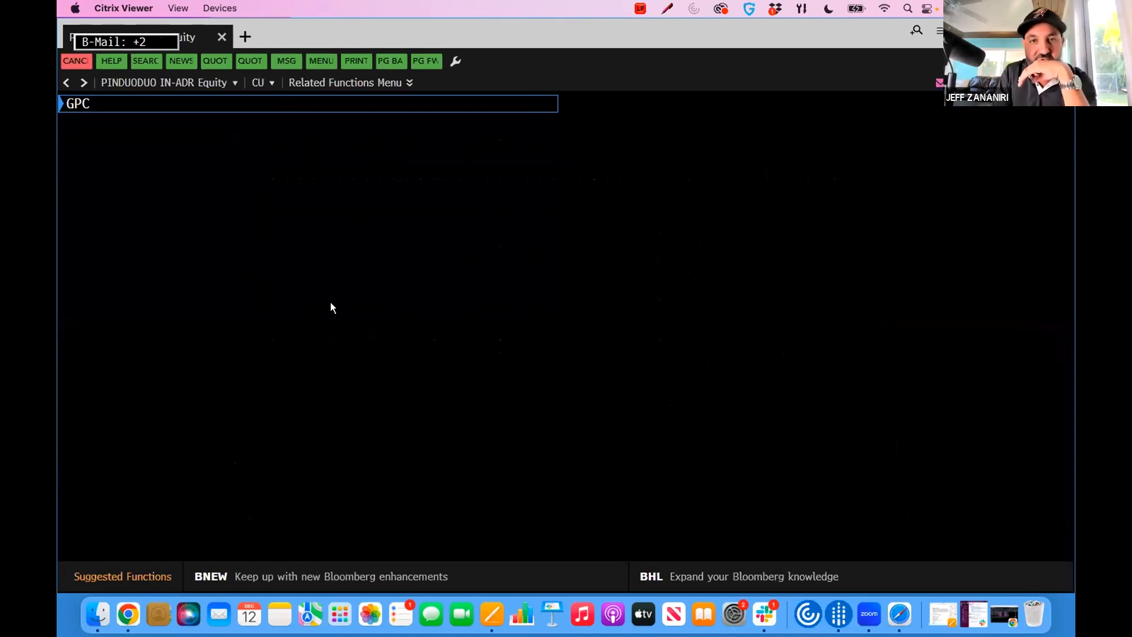
{"action": "key", "text": "Enter"}
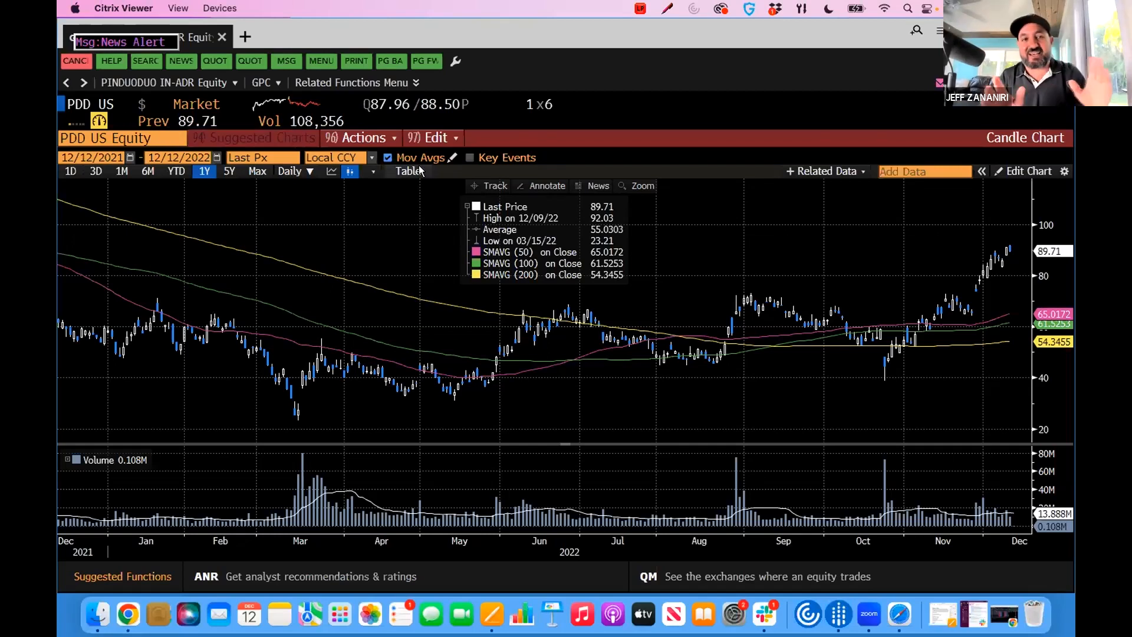
{"action": "mouse_move", "coordinate": [154, 121]}
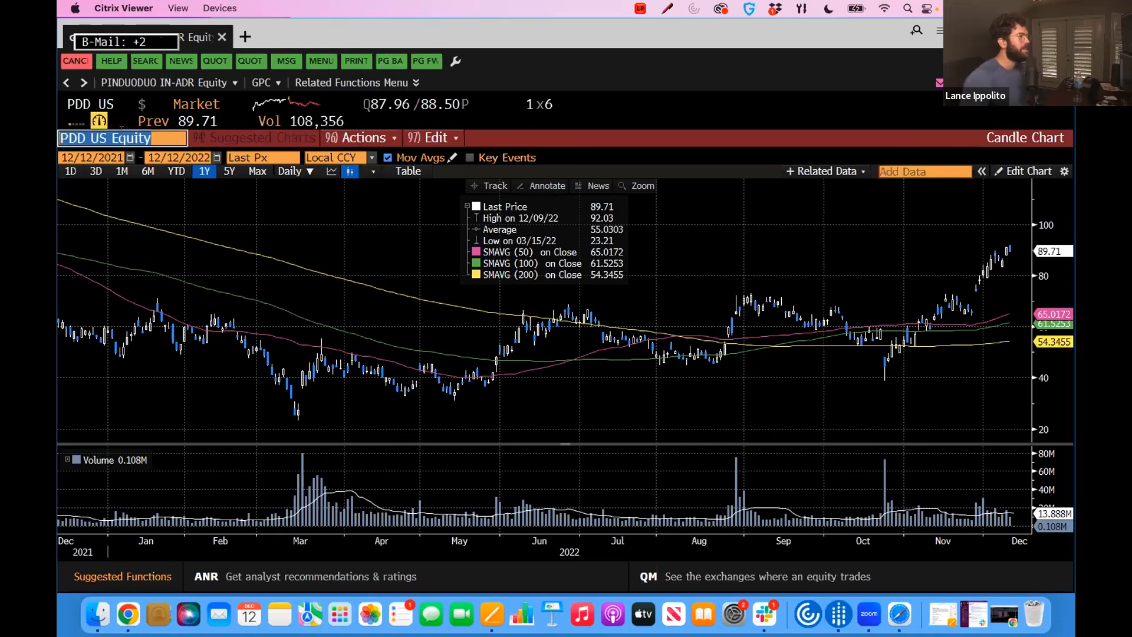
- Replace Pinduoduo with CRK US Equity on the one-year candle chart
{"action": "type", "text": "CRK"}
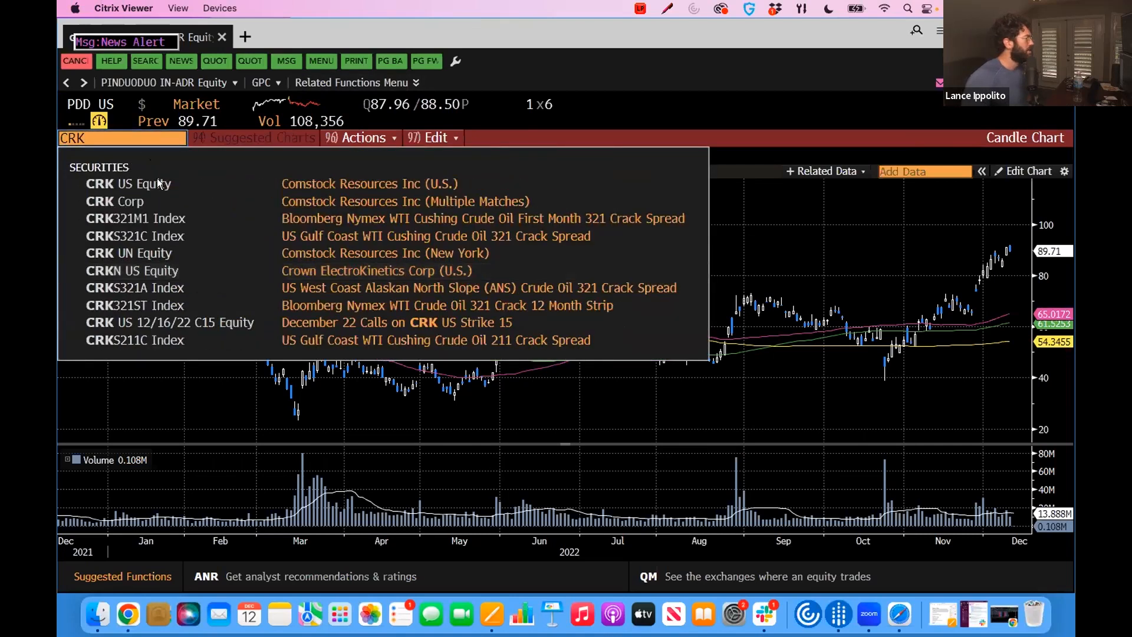
{"action": "left_click", "coordinate": [128, 183]}
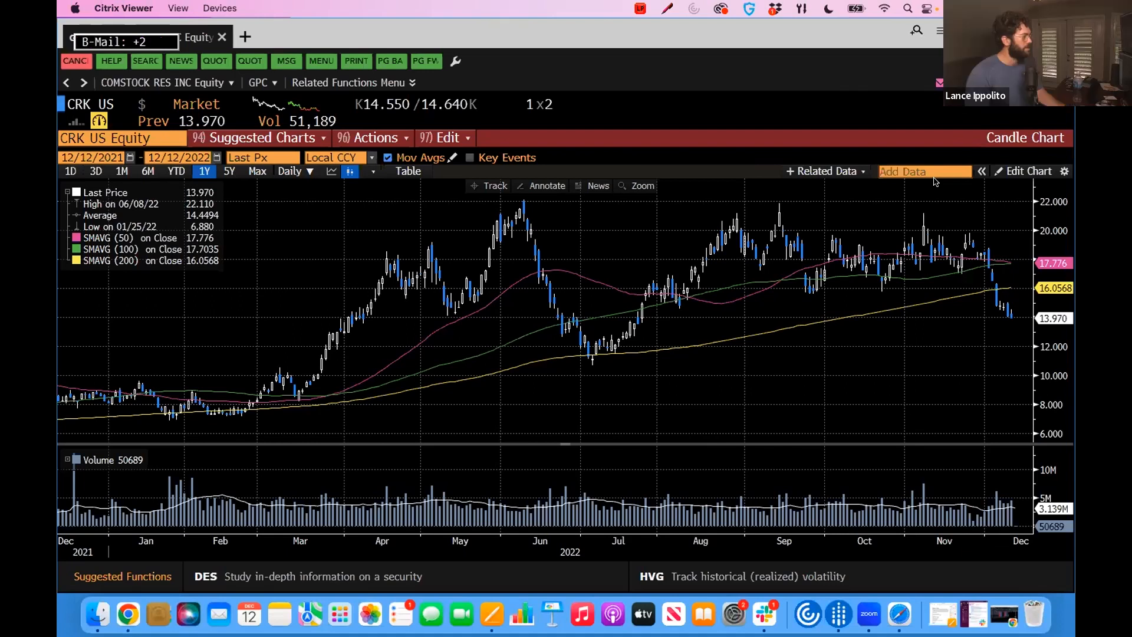
{"action": "mouse_move", "coordinate": [887, 412]}
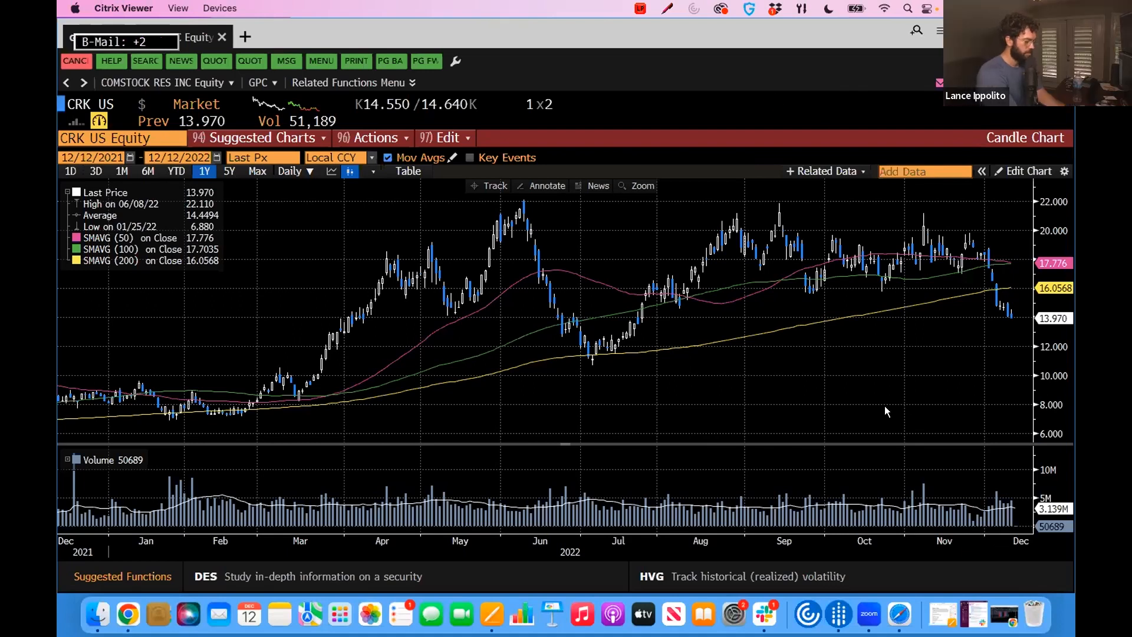